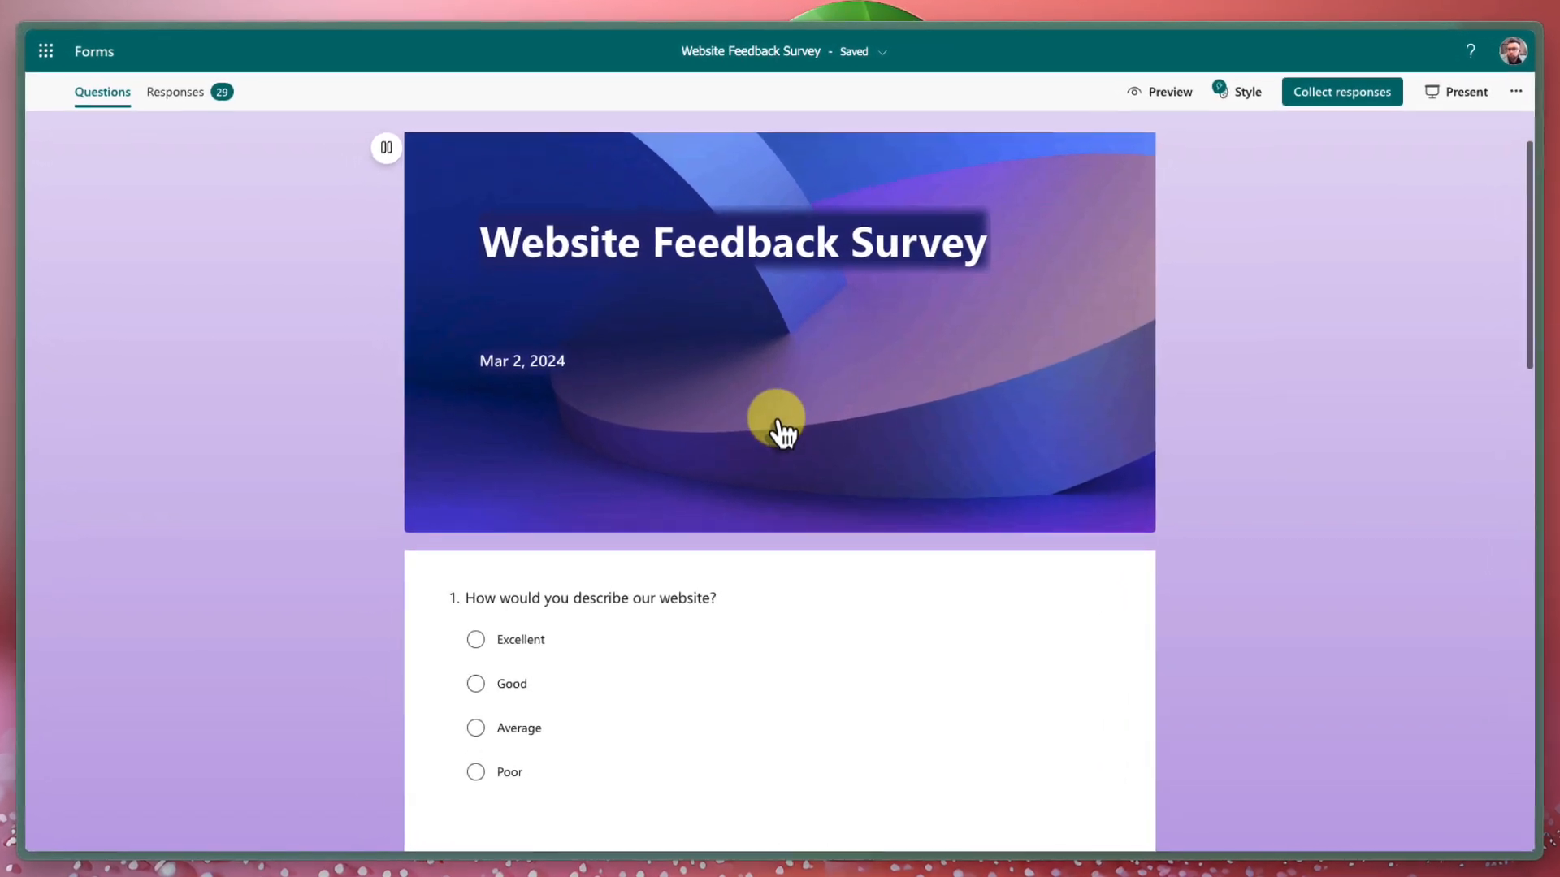
View the Responses summary with per-question charts, 14-second average completion time and Active status.
scroll("down", 3)
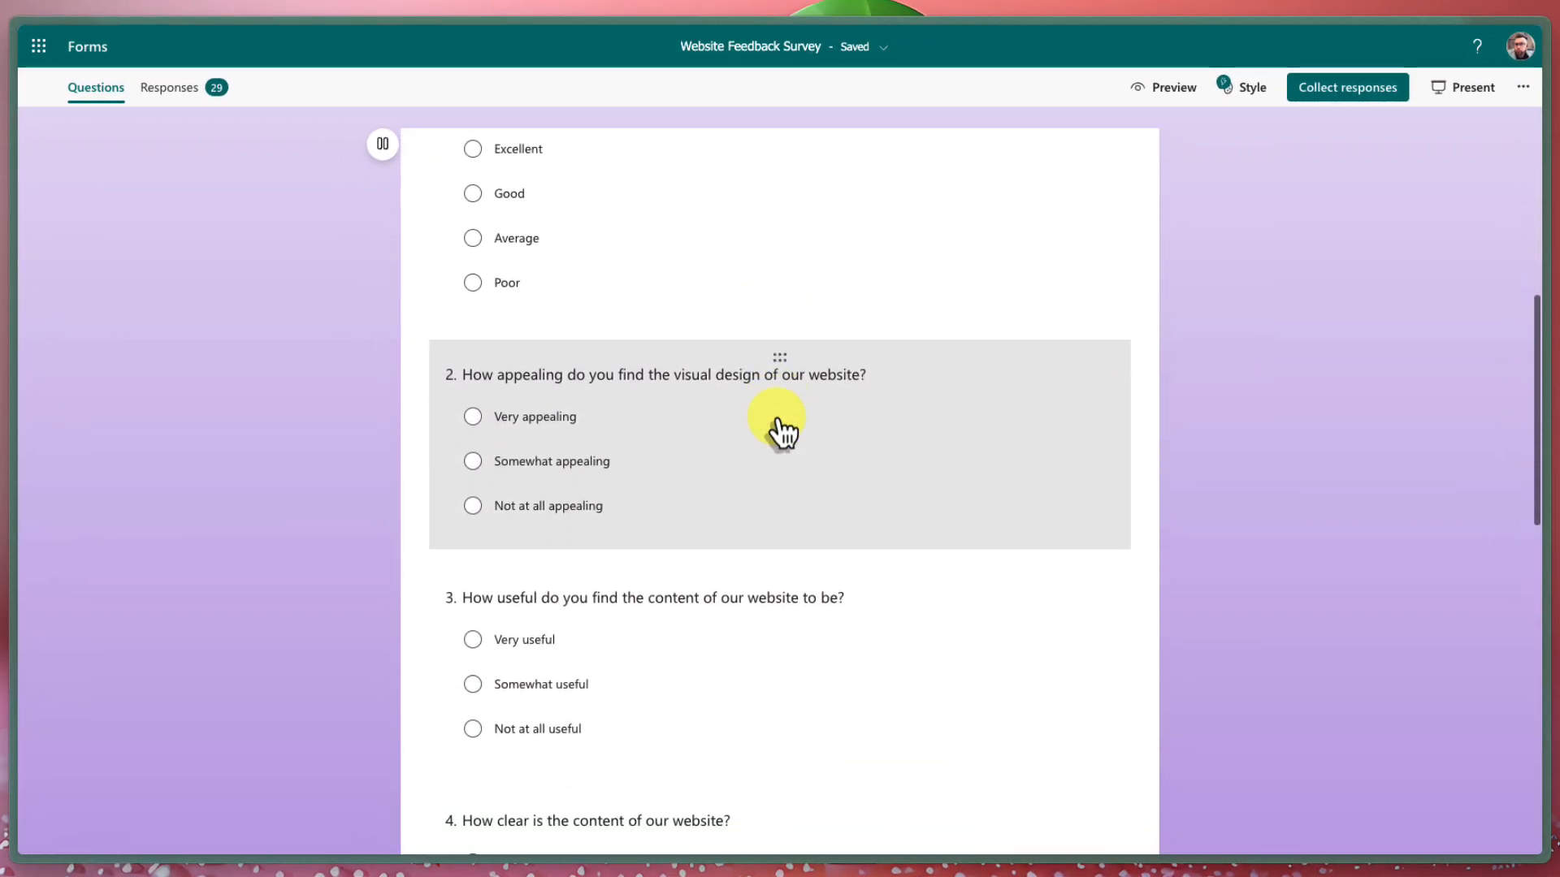
scroll("down", 3)
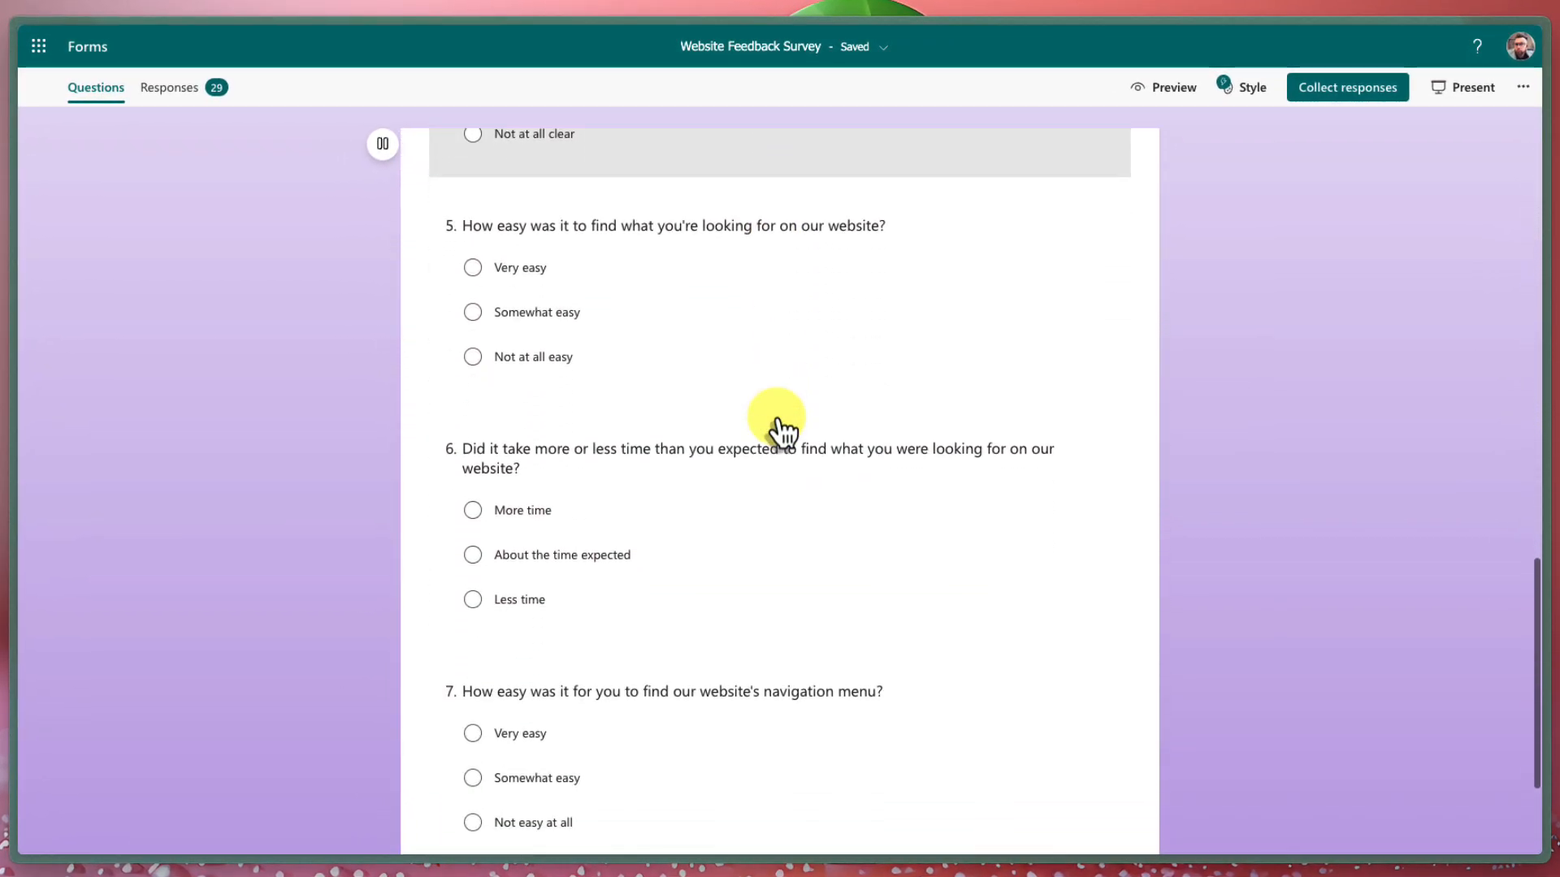
scroll("up", 3)
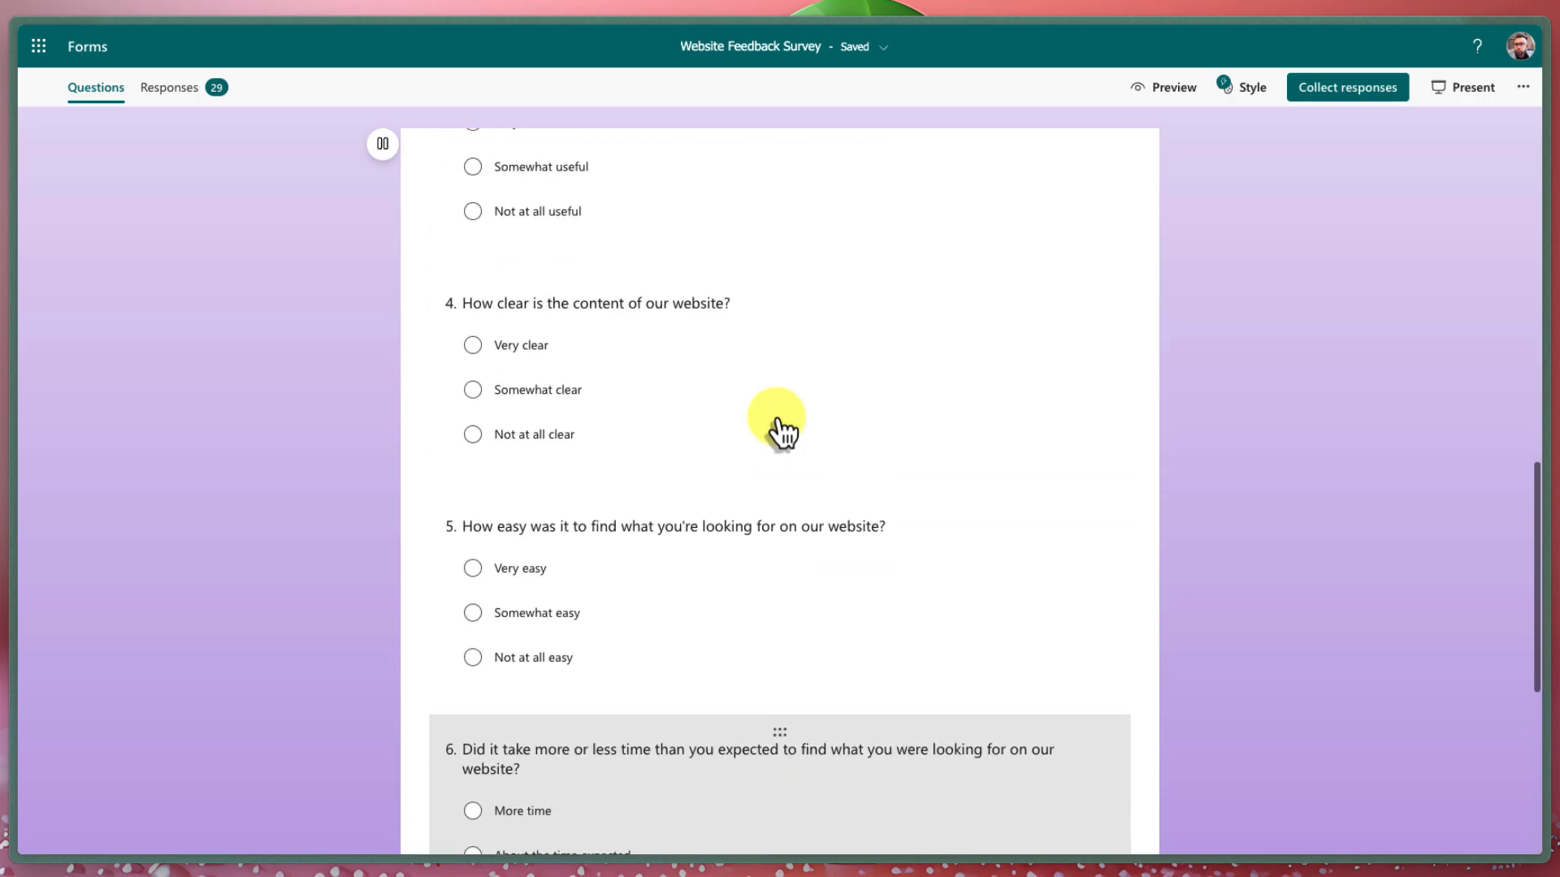
scroll("up", 3)
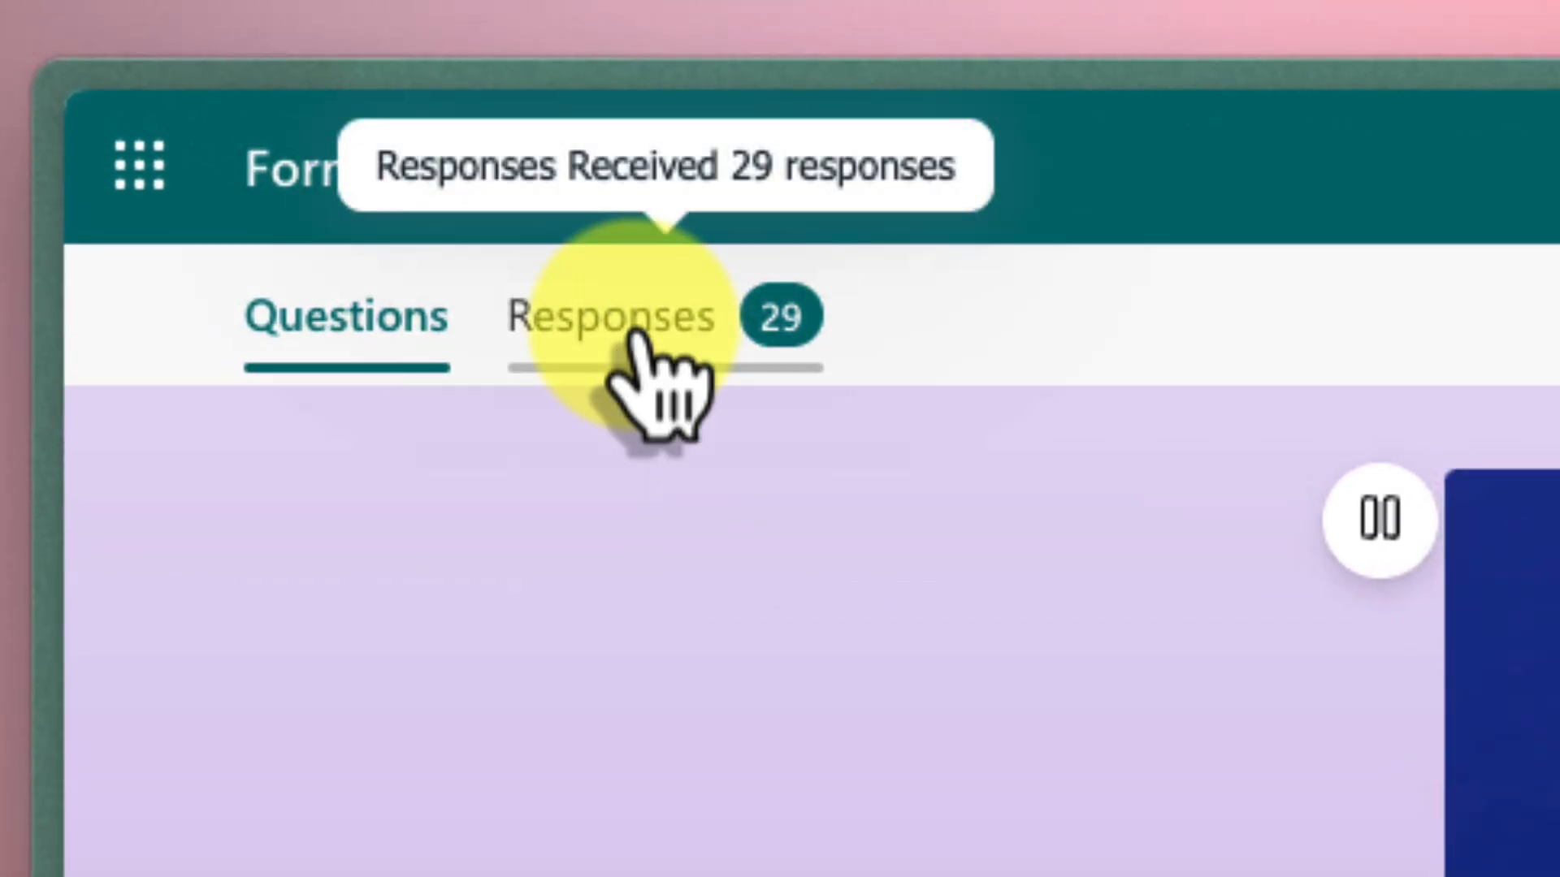
left_click(587, 299)
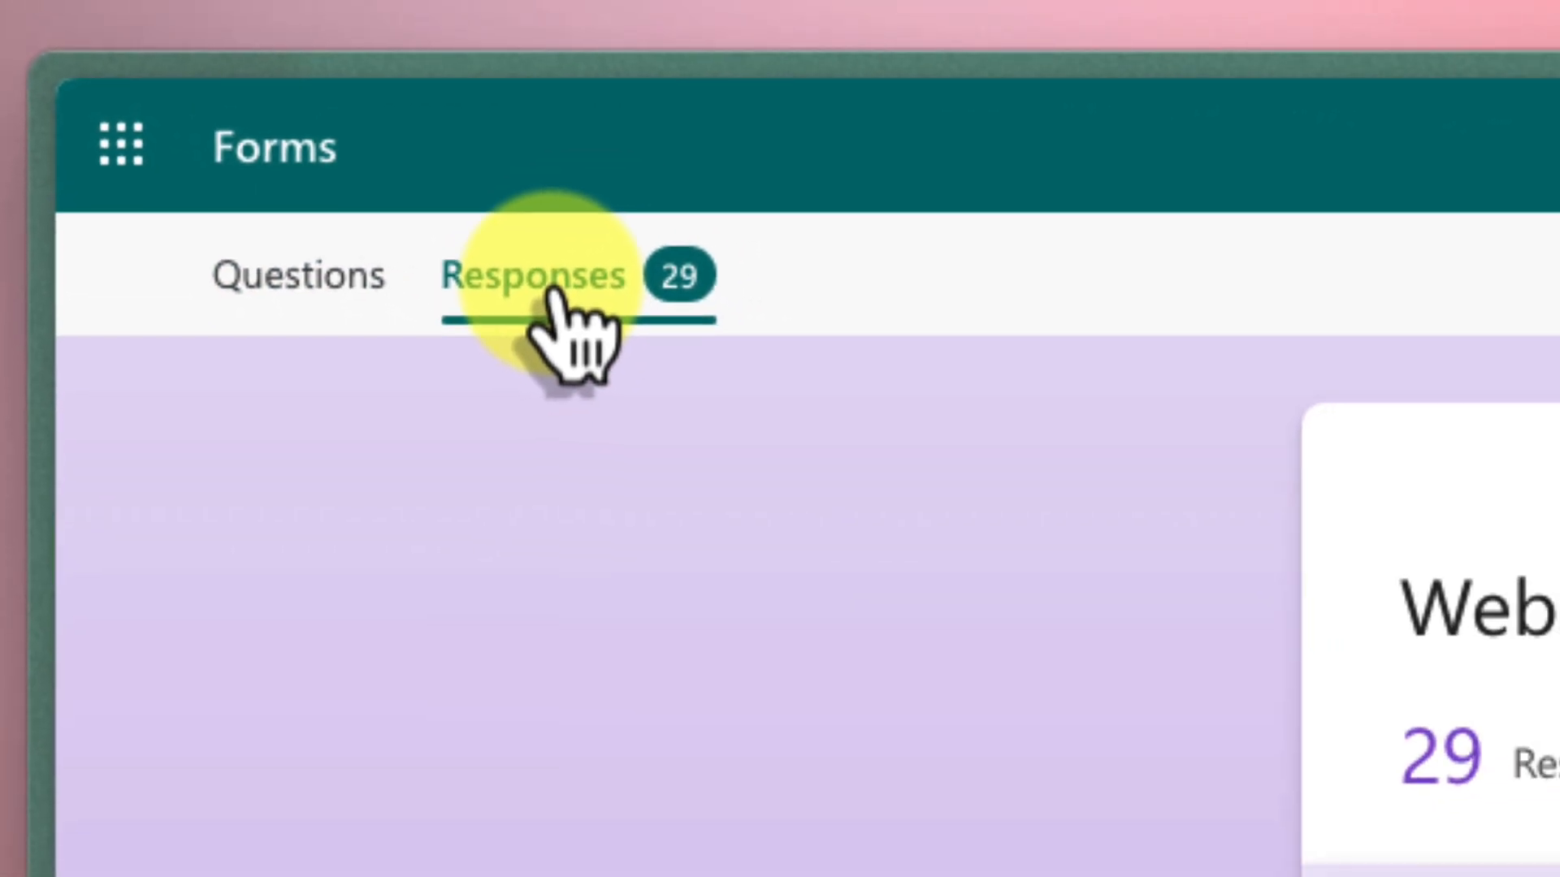
left_click(537, 276)
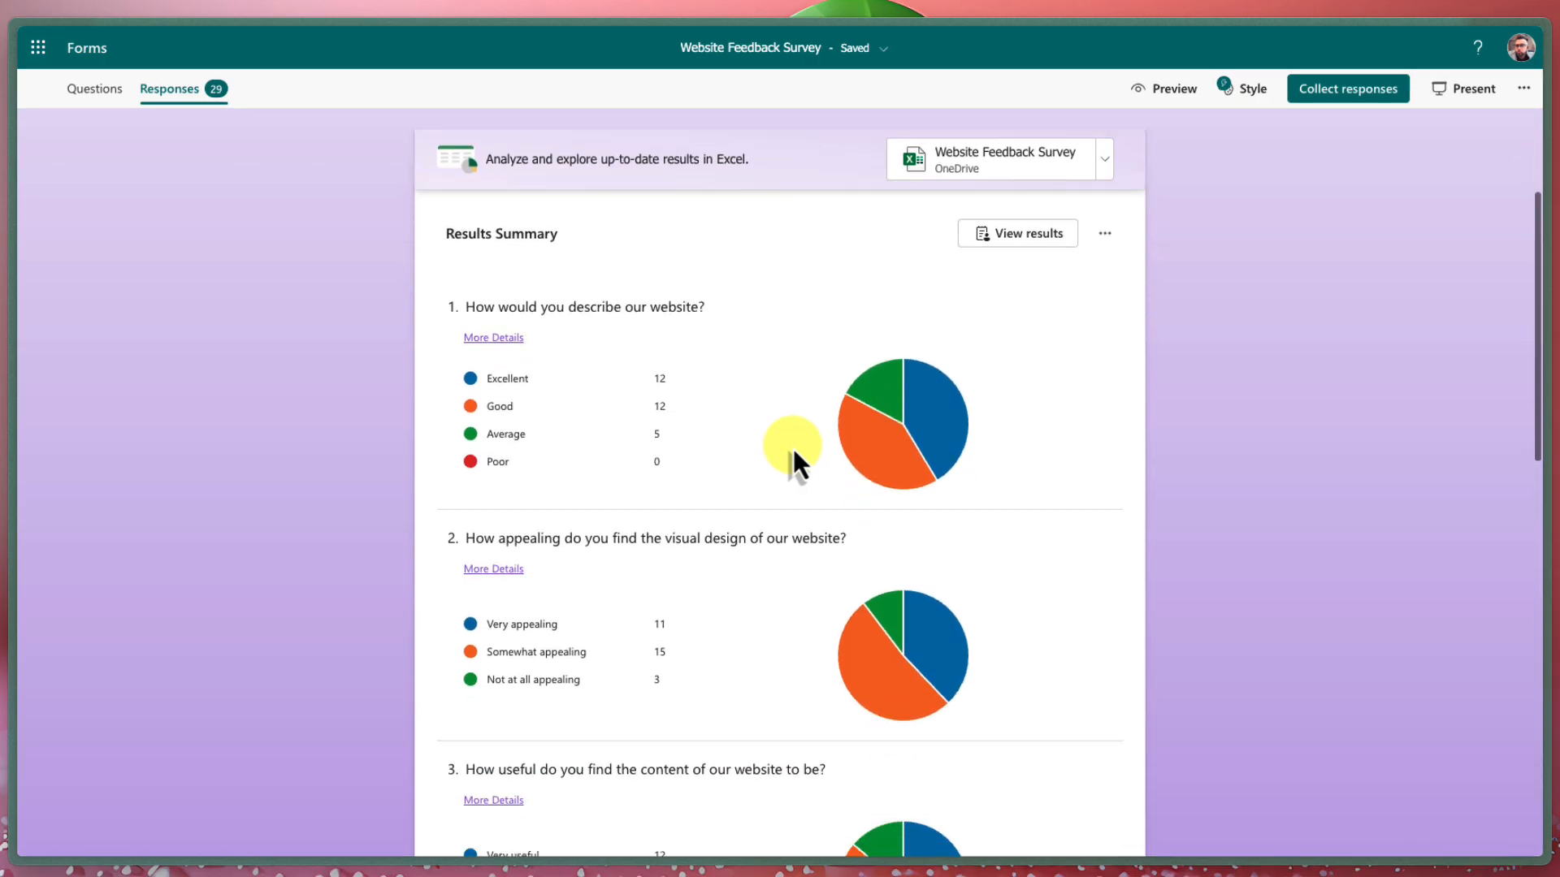
scroll("down", 3)
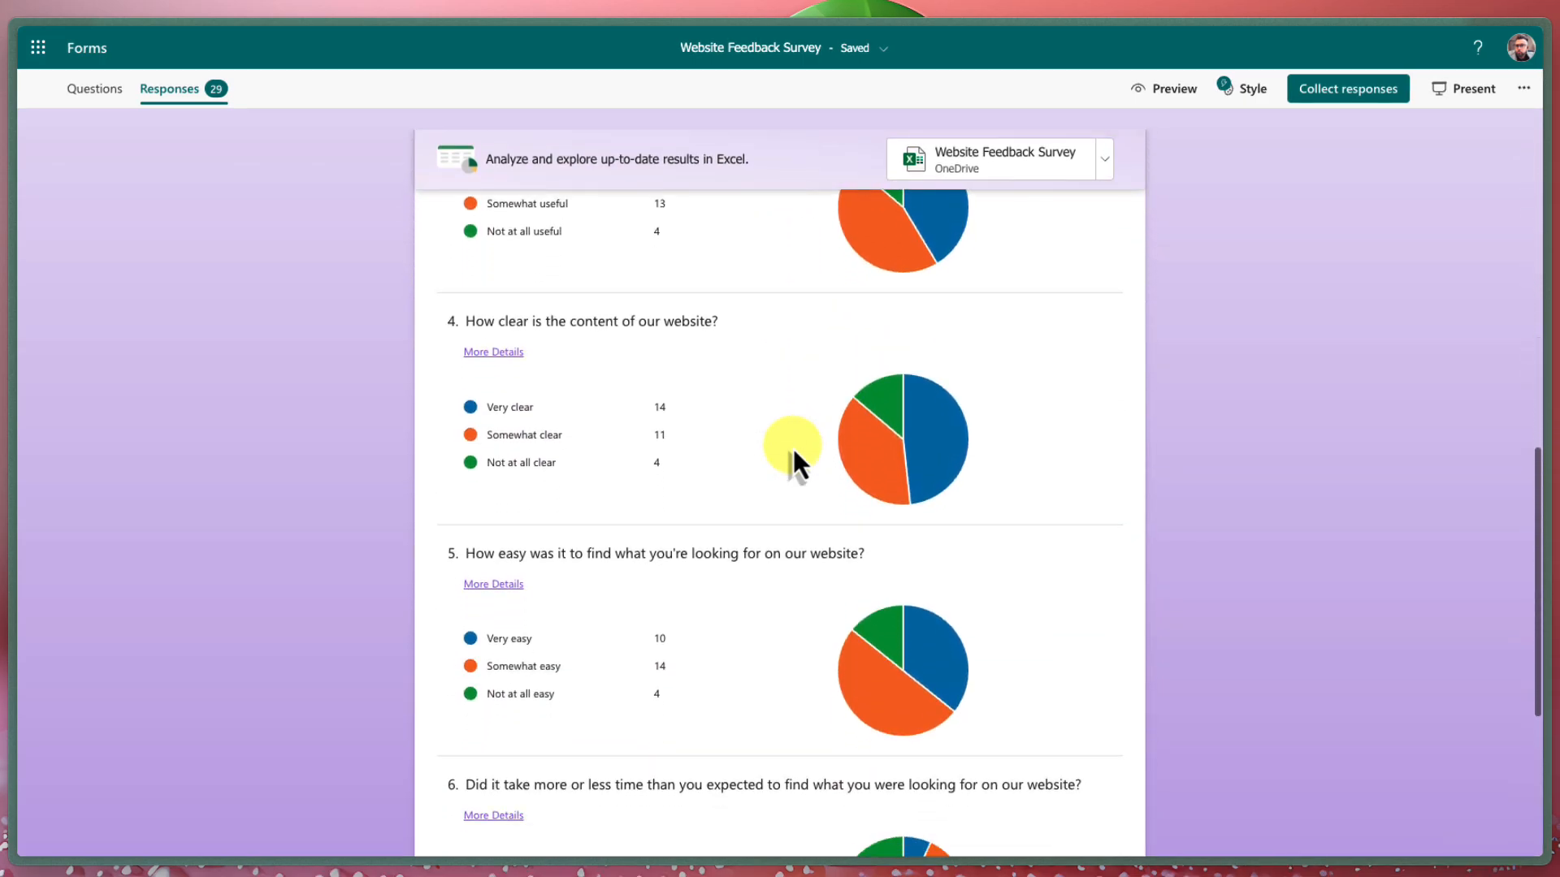
scroll("up", 3)
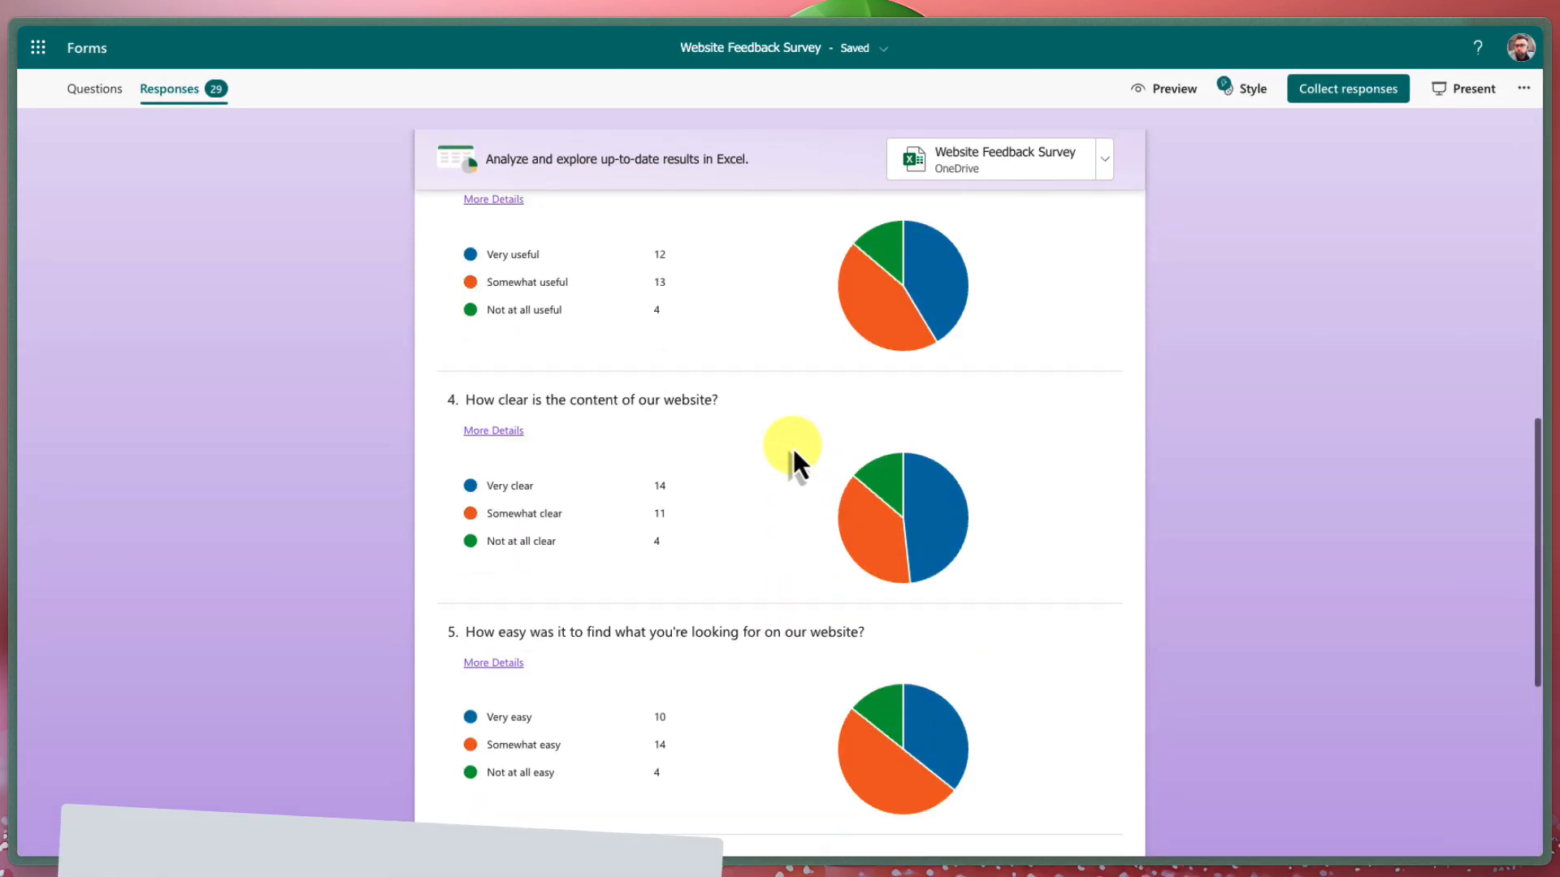
scroll("up", 3)
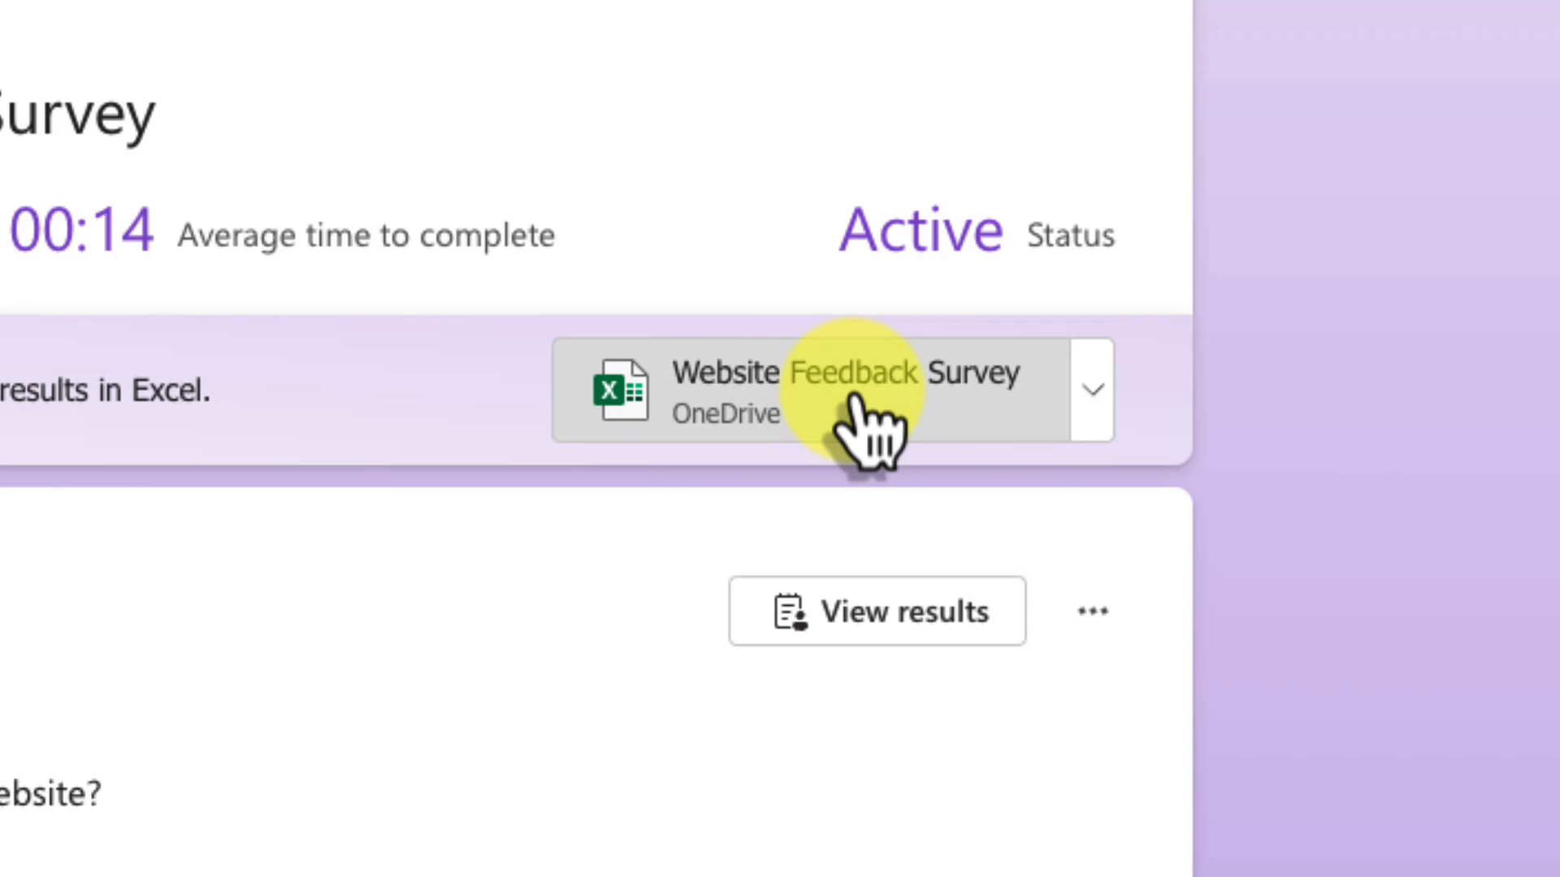
Launch the linked Website Feedback Survey results workbook in Excel for the web.
left_click(830, 388)
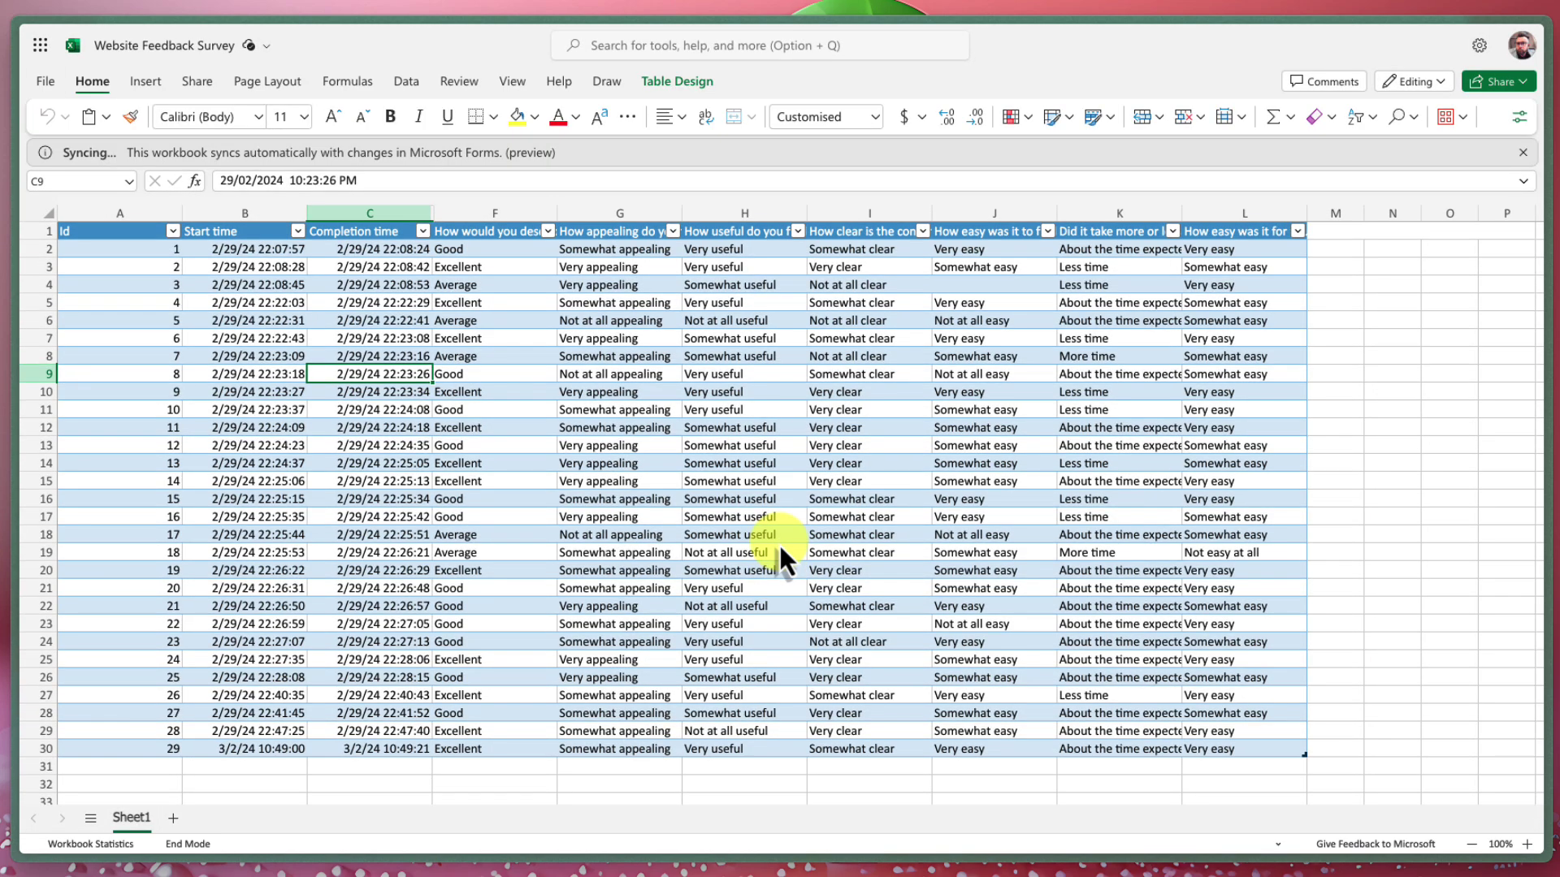
mouse_move(676, 458)
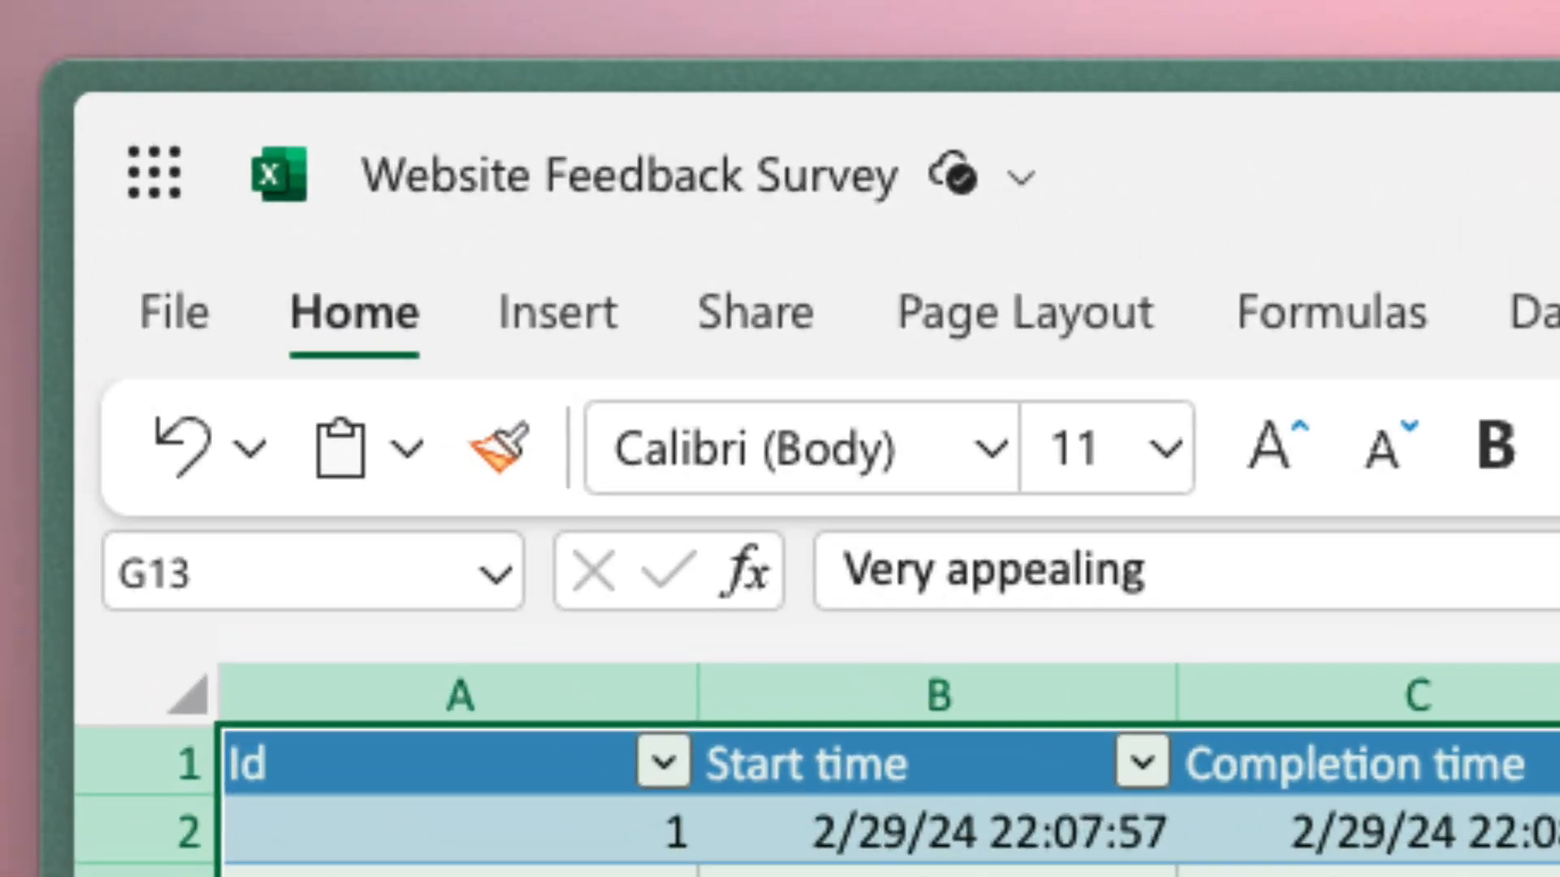
Start a PivotTable from the synced OfficeForms response table via Insert.
left_click(556, 312)
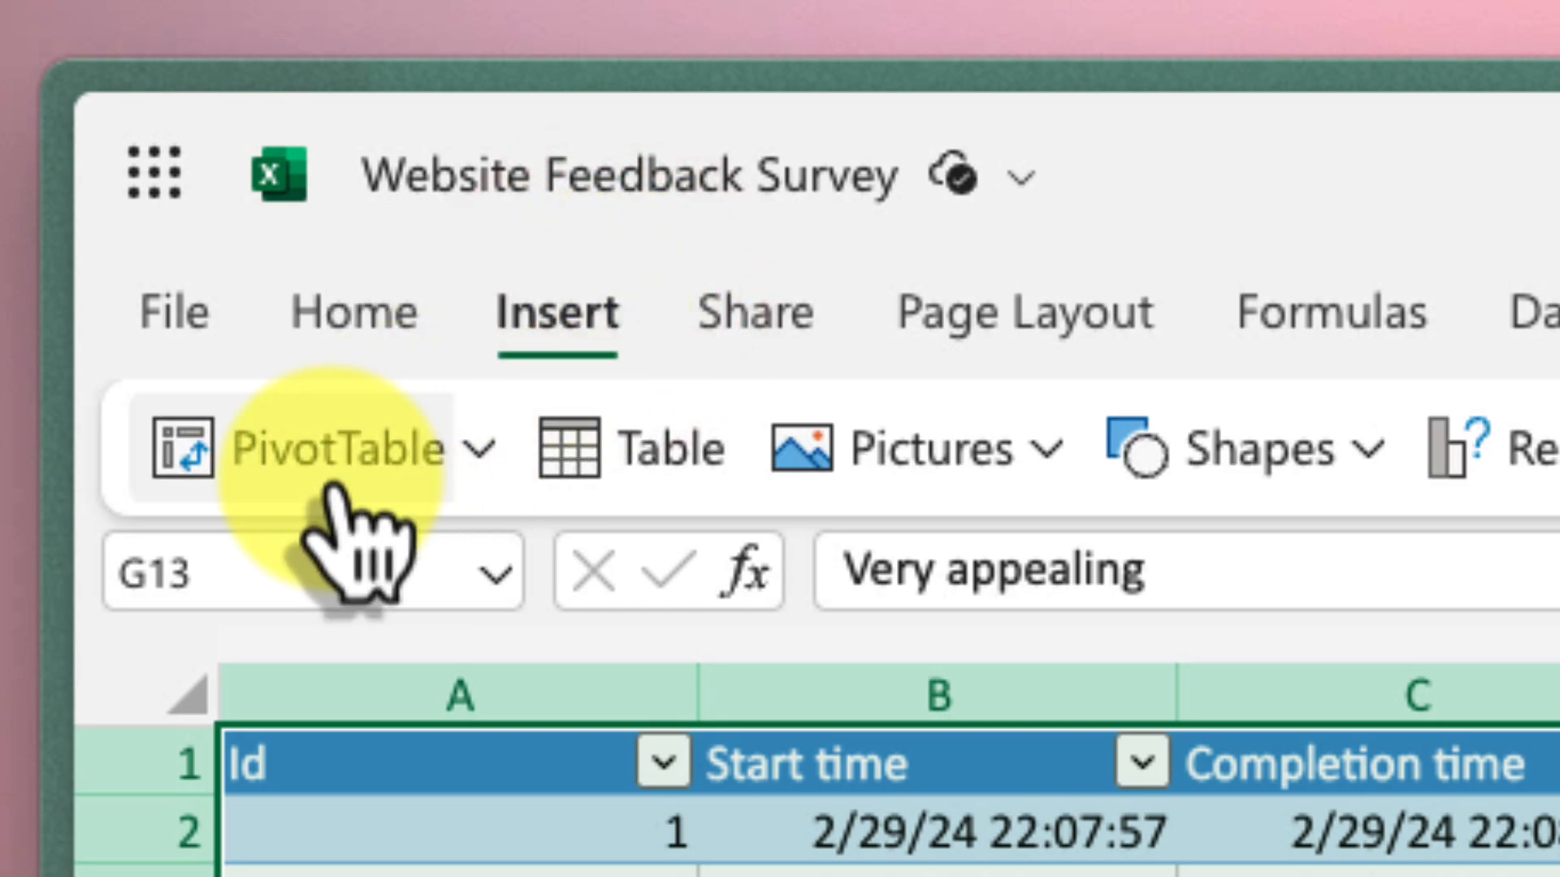
left_click(338, 445)
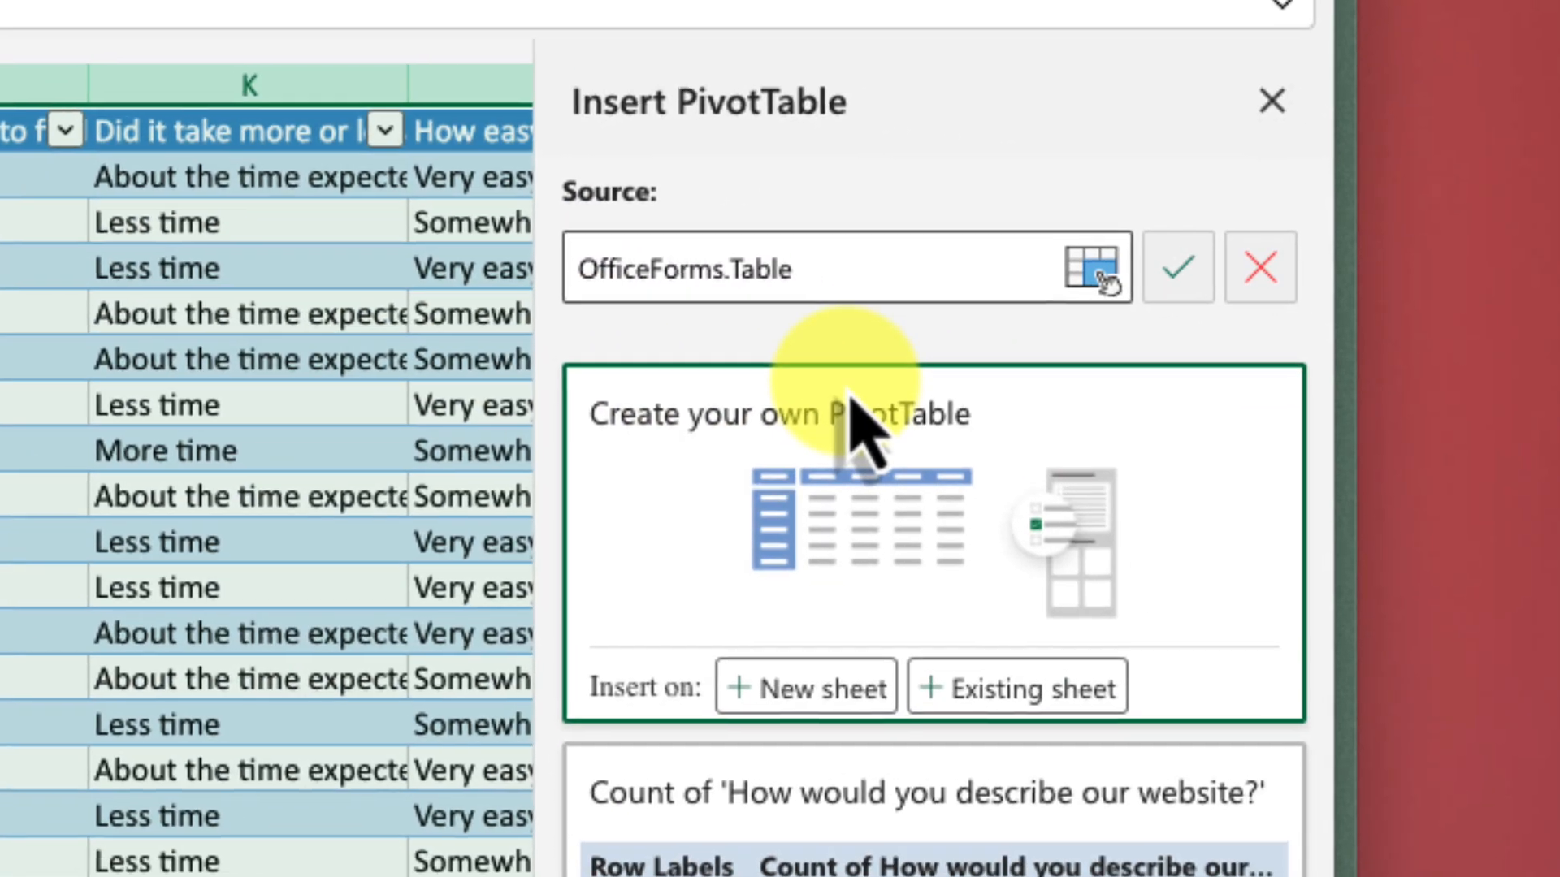
mouse_move(1014, 684)
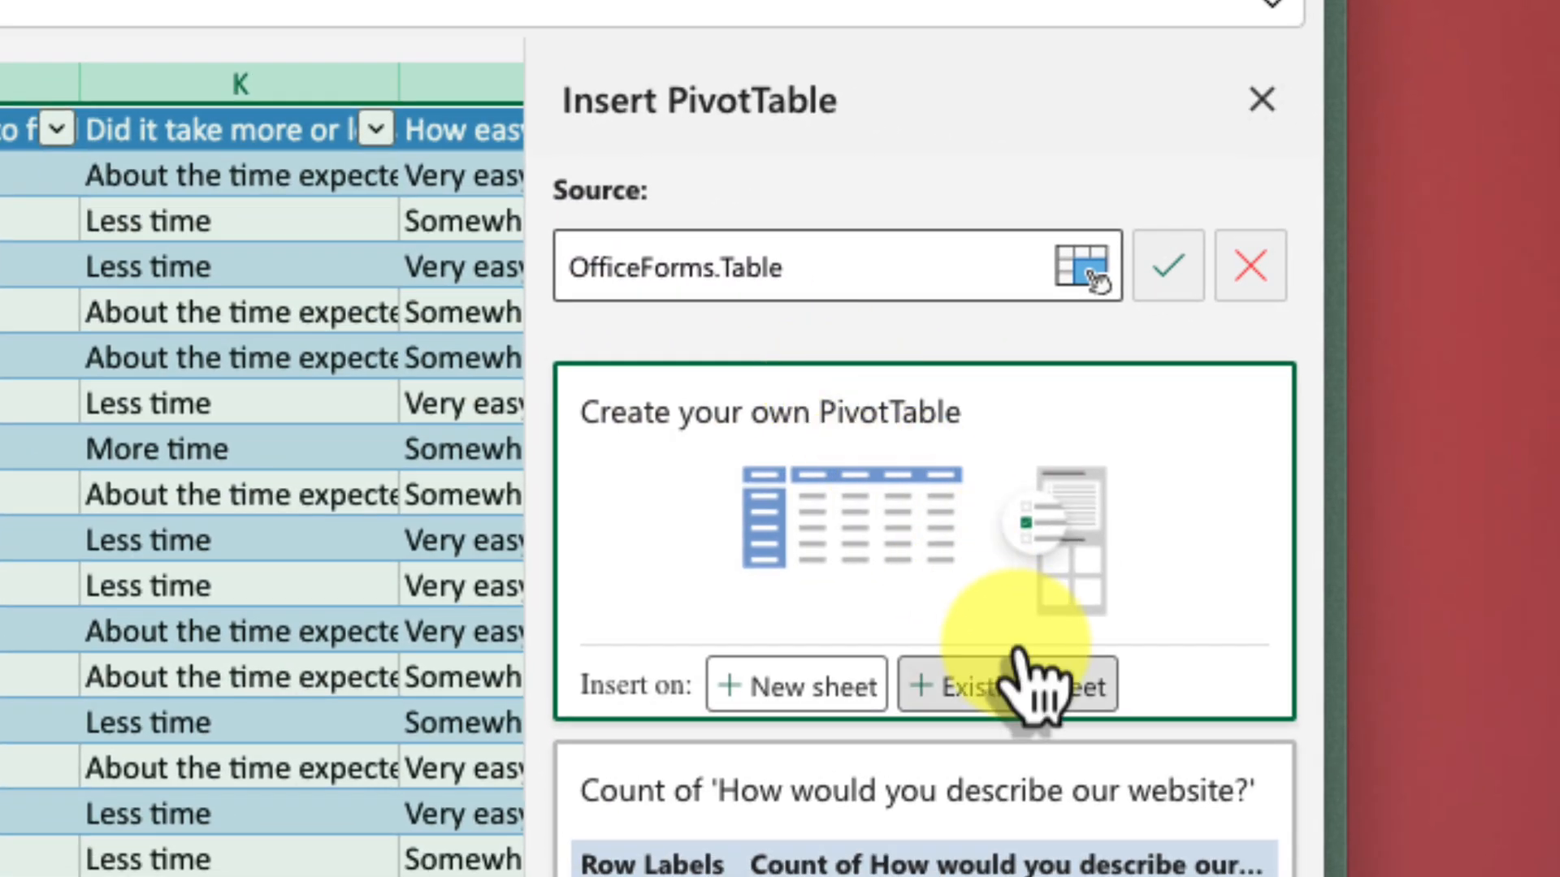
mouse_move(1035, 697)
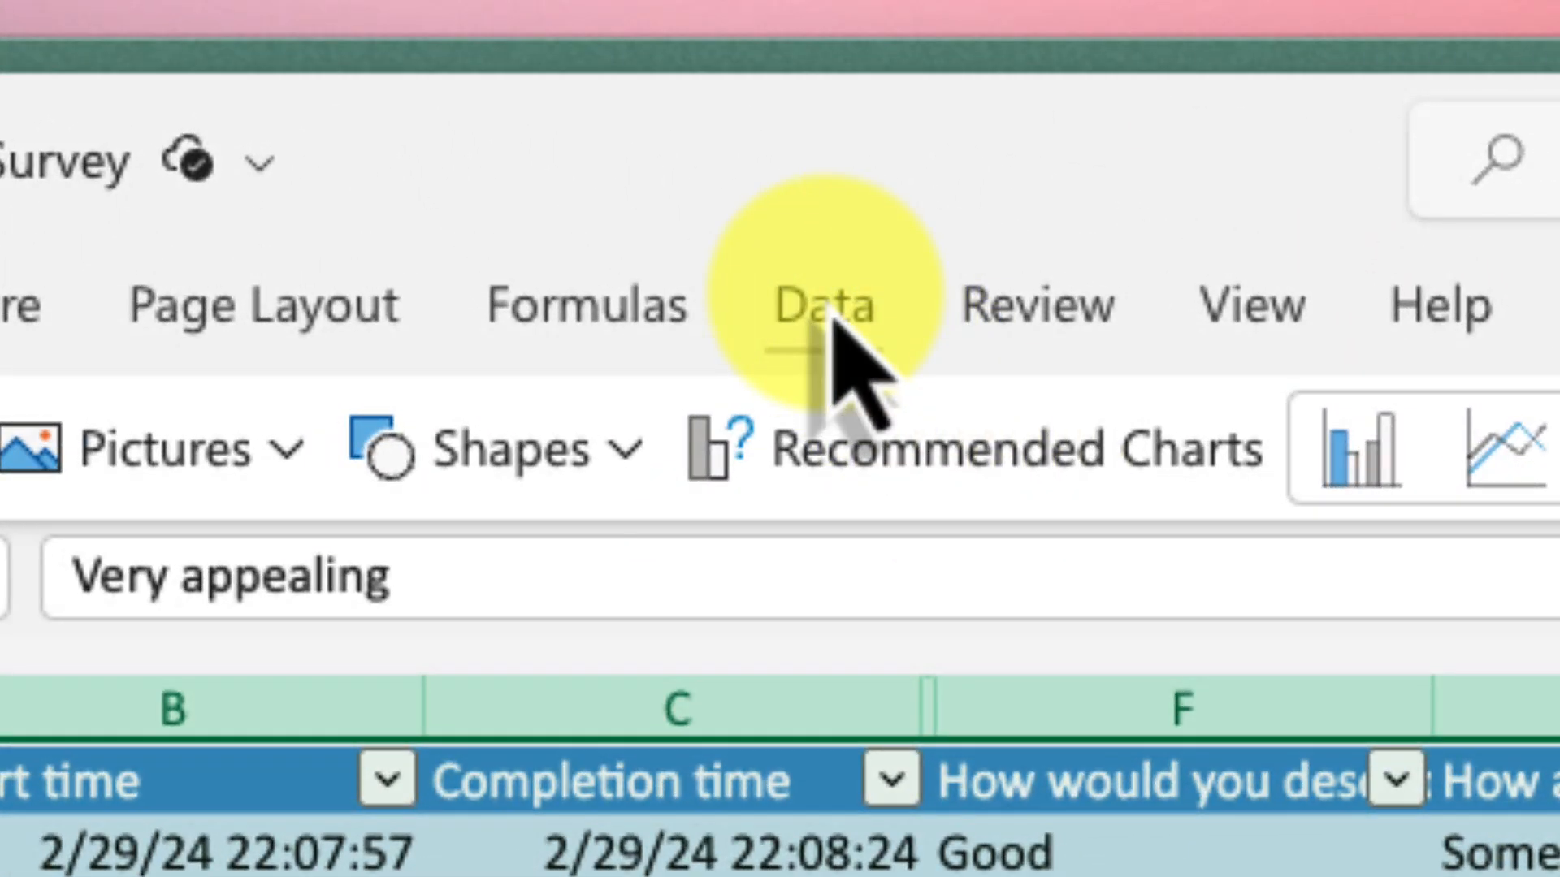
Run Analyse Data on the survey table and show its suggested questions.
left_click(822, 304)
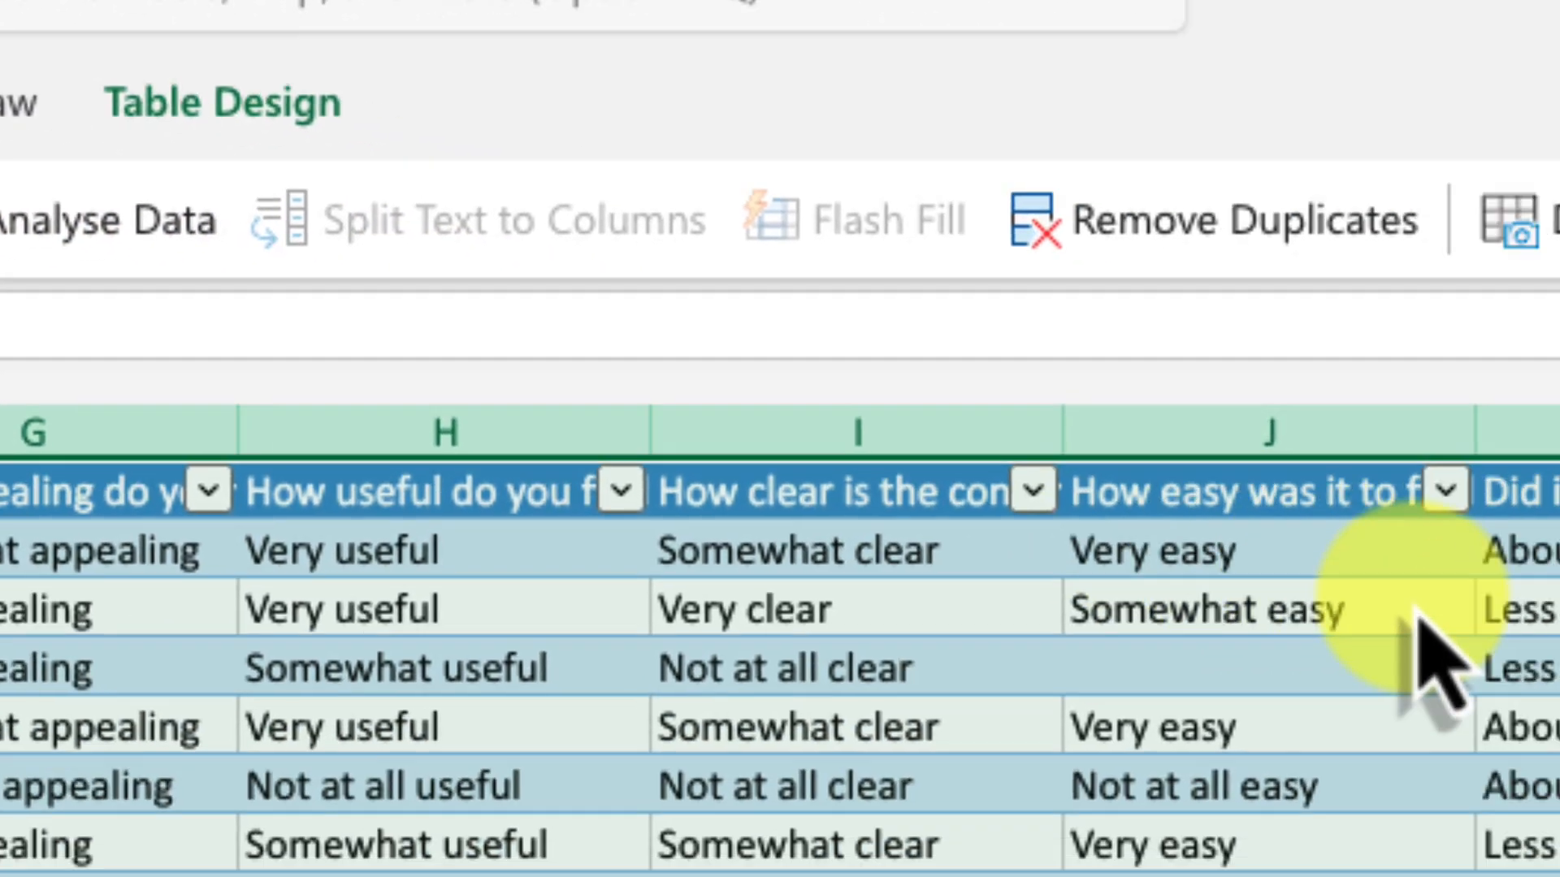
left_click(89, 219)
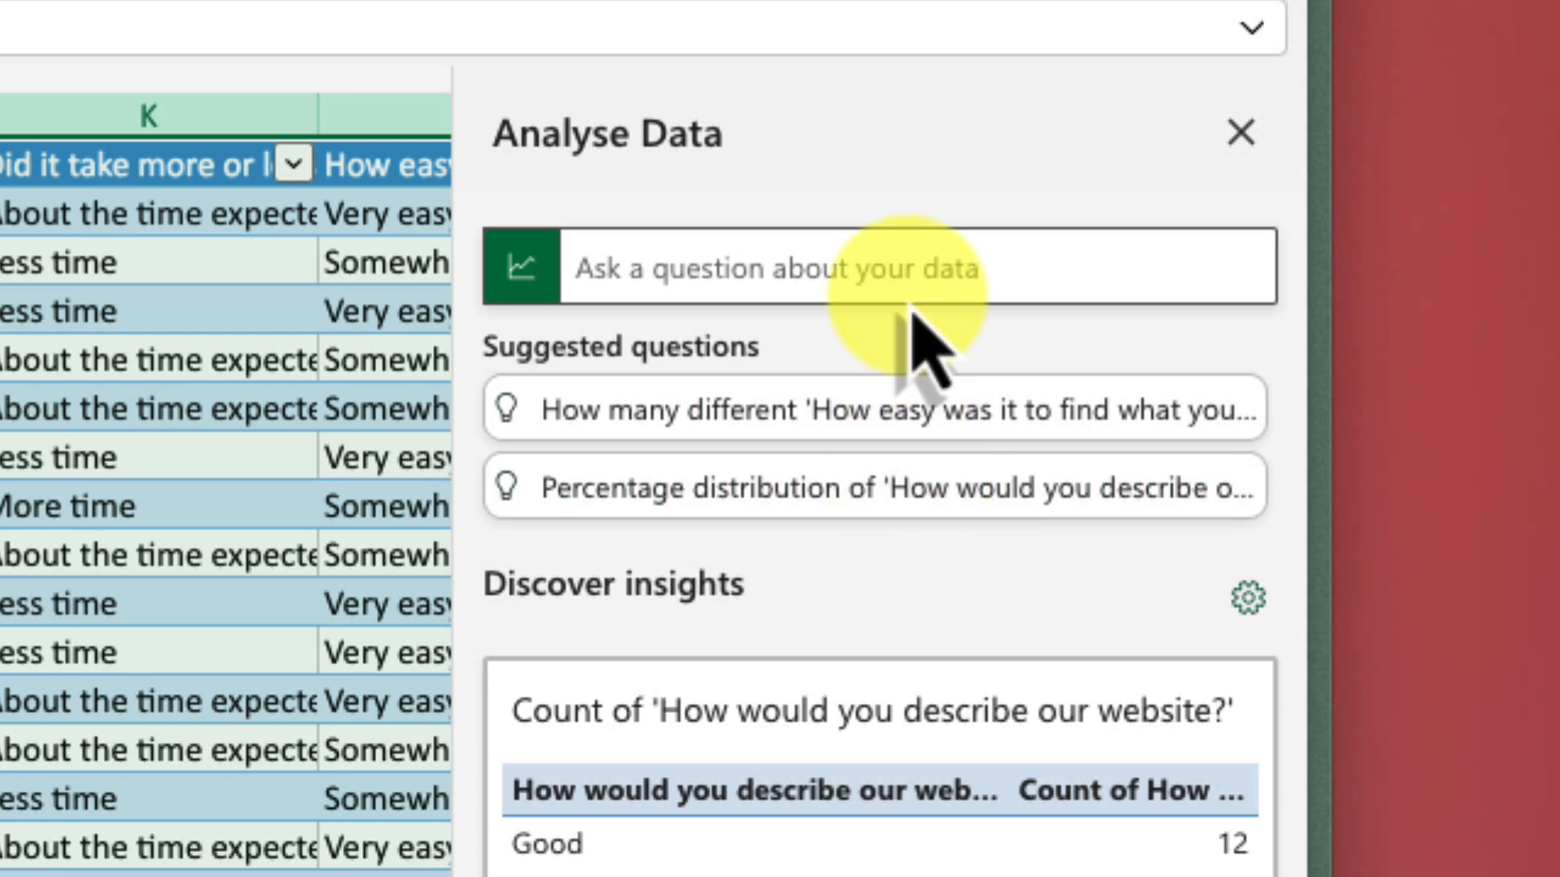
left_click(876, 267)
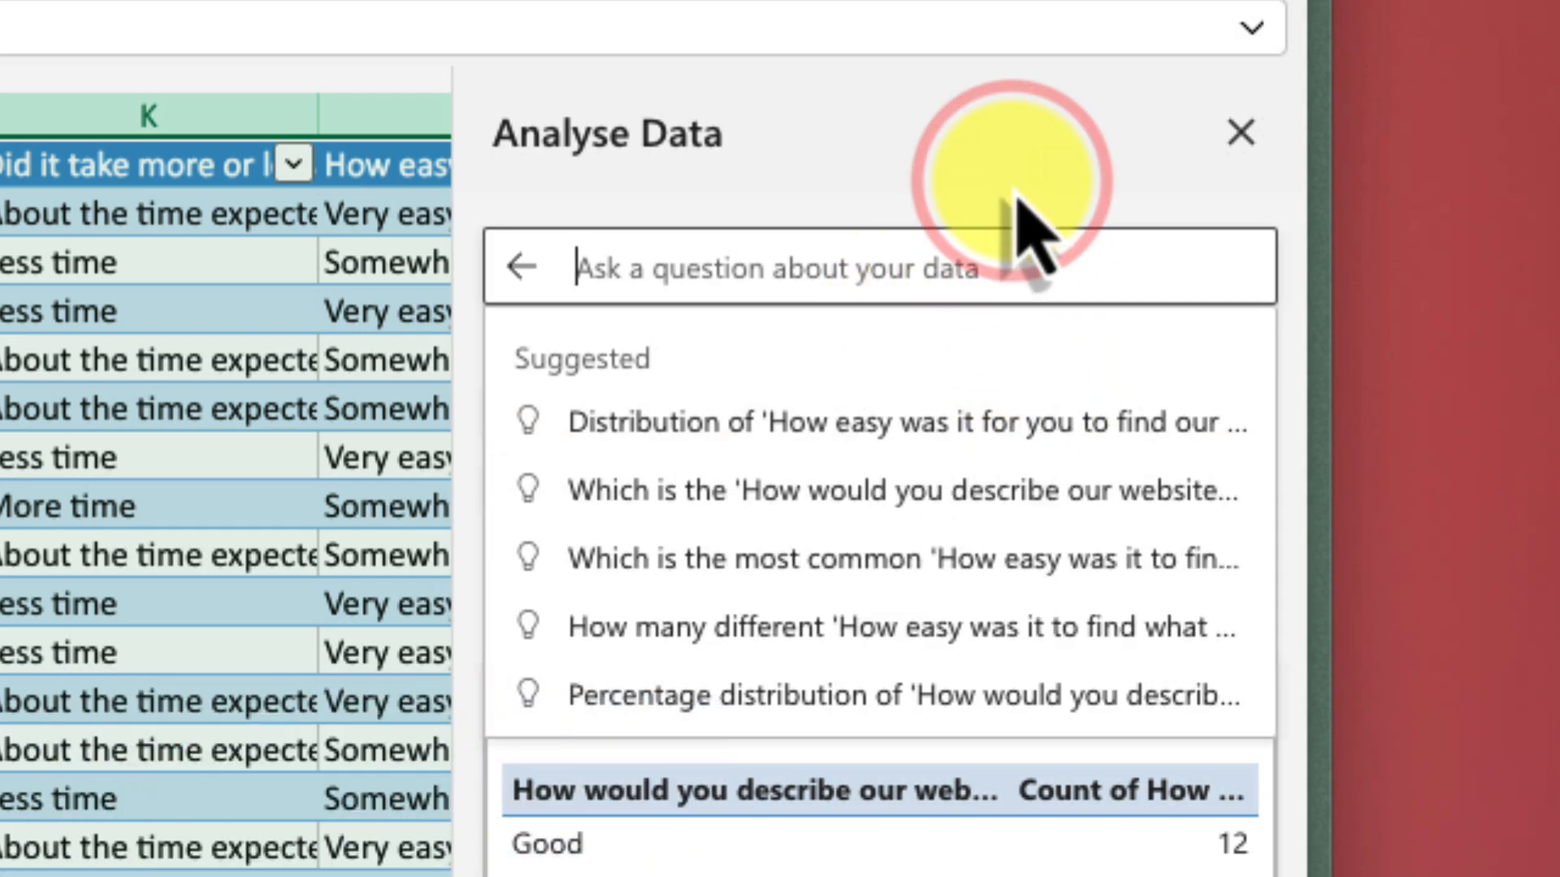
scroll("down", 3)
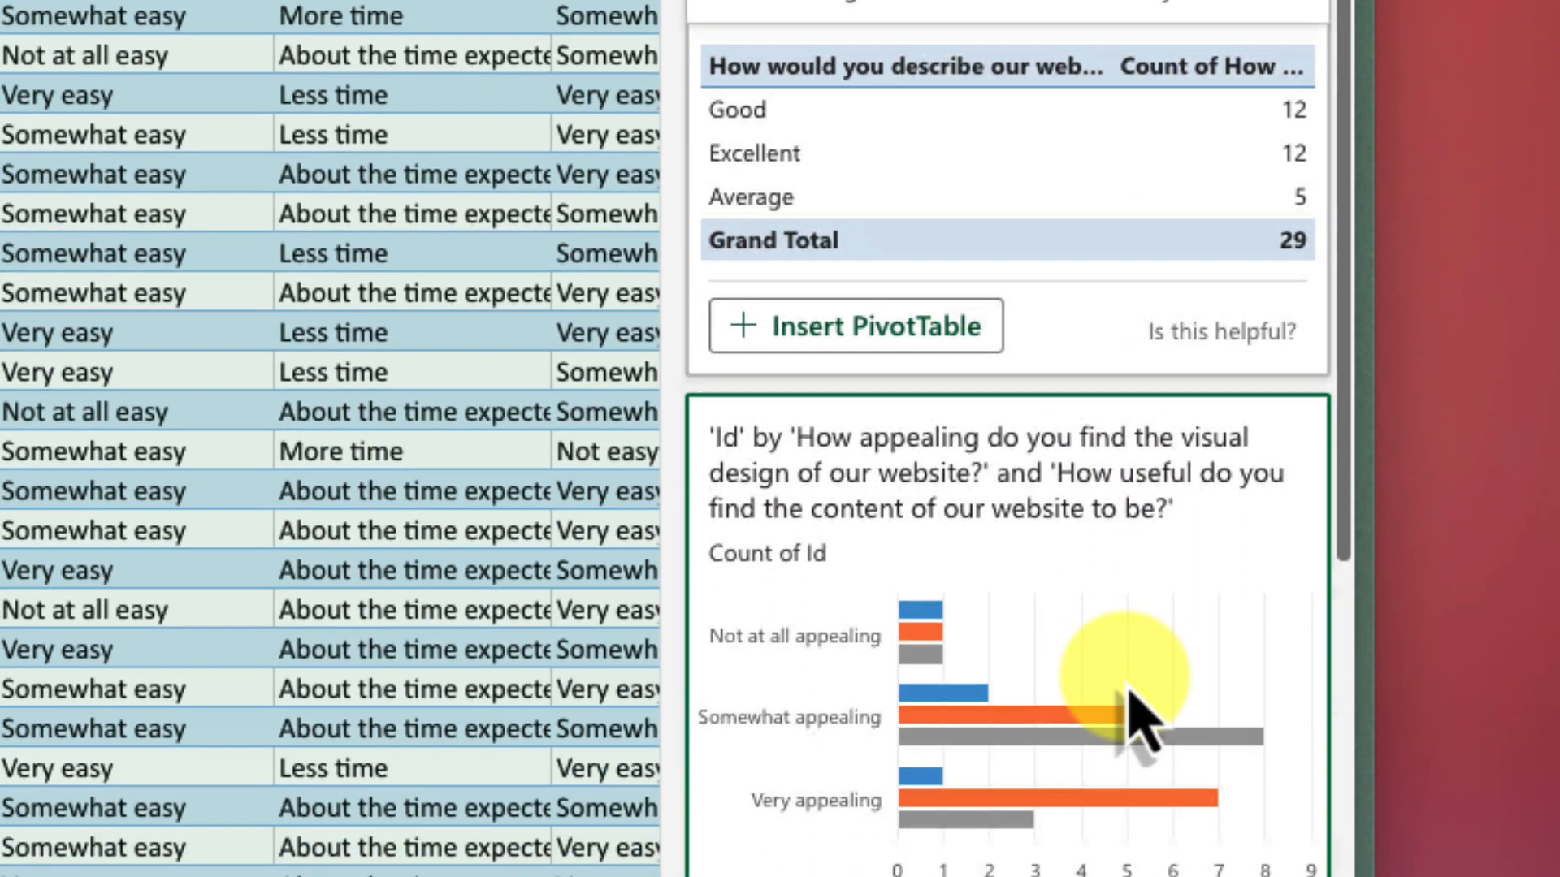
scroll("down", 3)
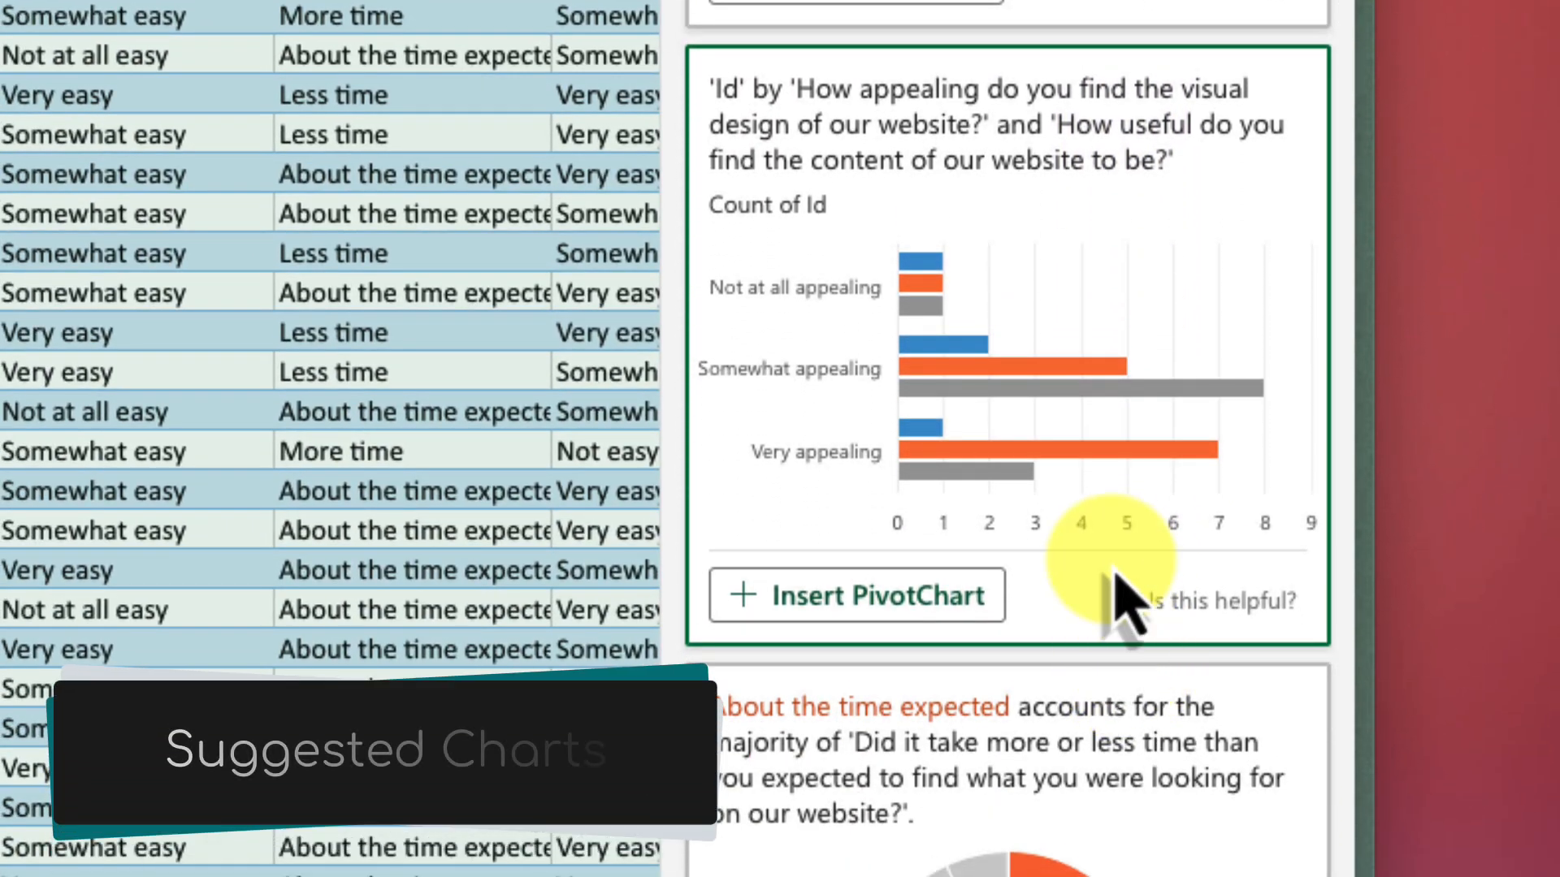
mouse_move(1079, 249)
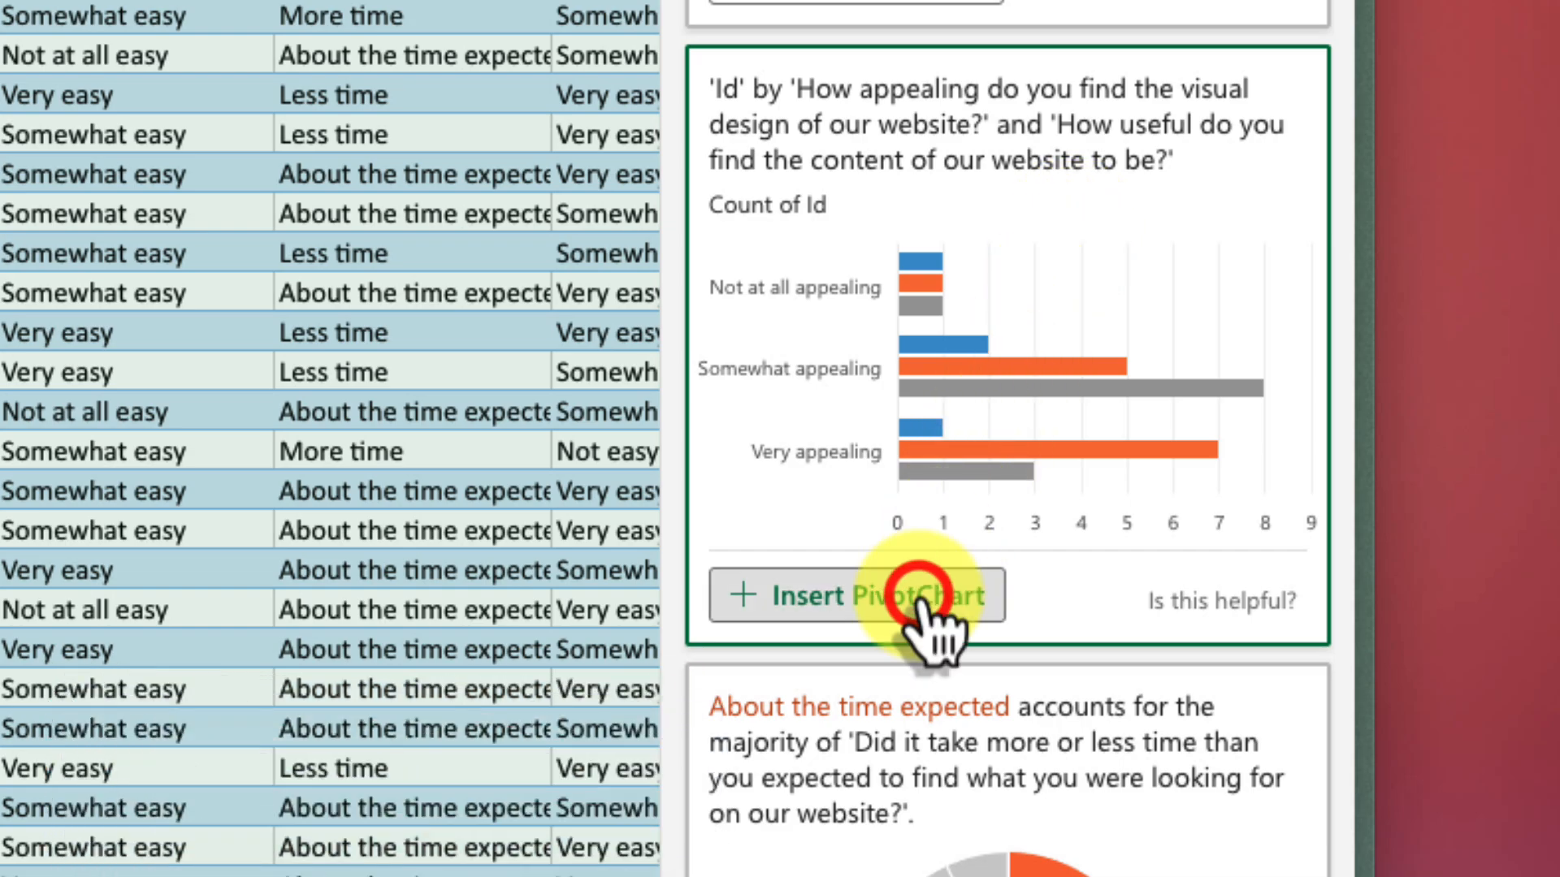
Insert the suggested design-appeal by content-usefulness PivotChart, then deselect it.
left_click(857, 595)
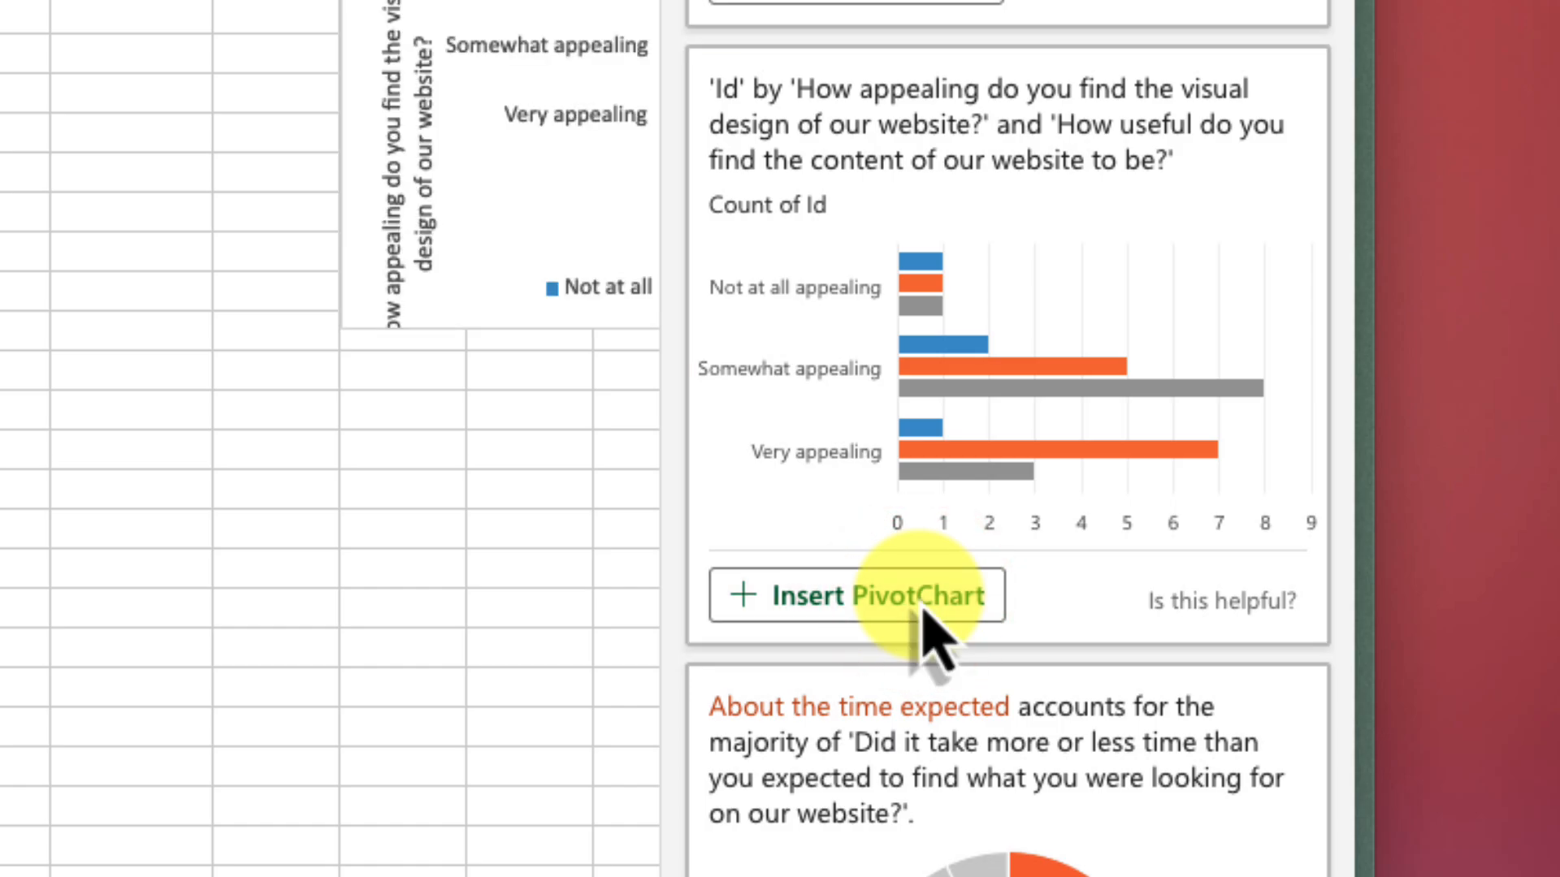
left_click(856, 595)
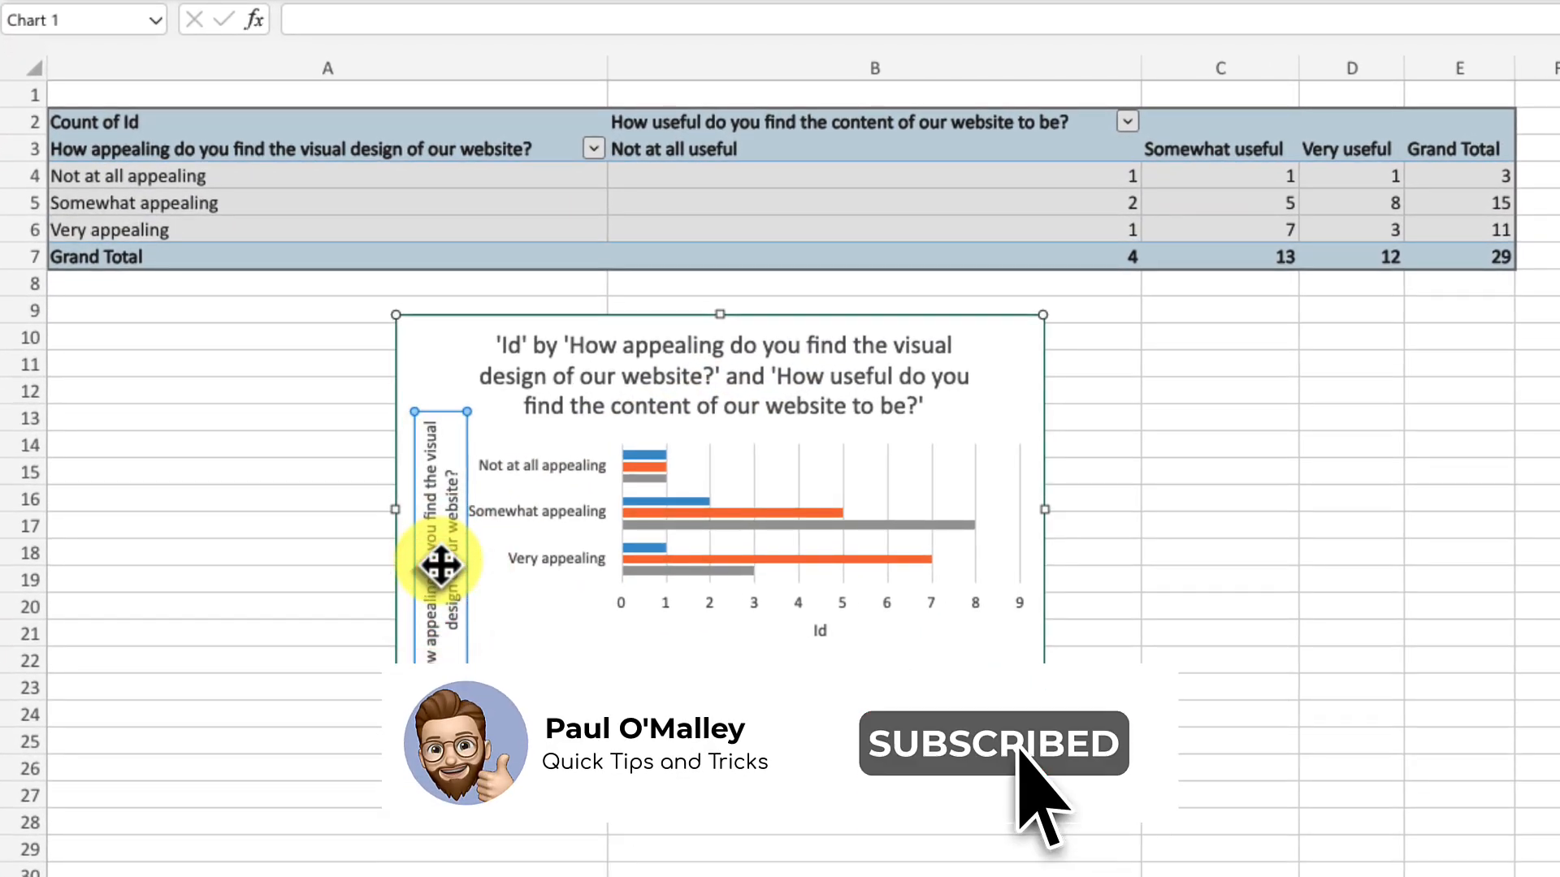
left_click(740, 741)
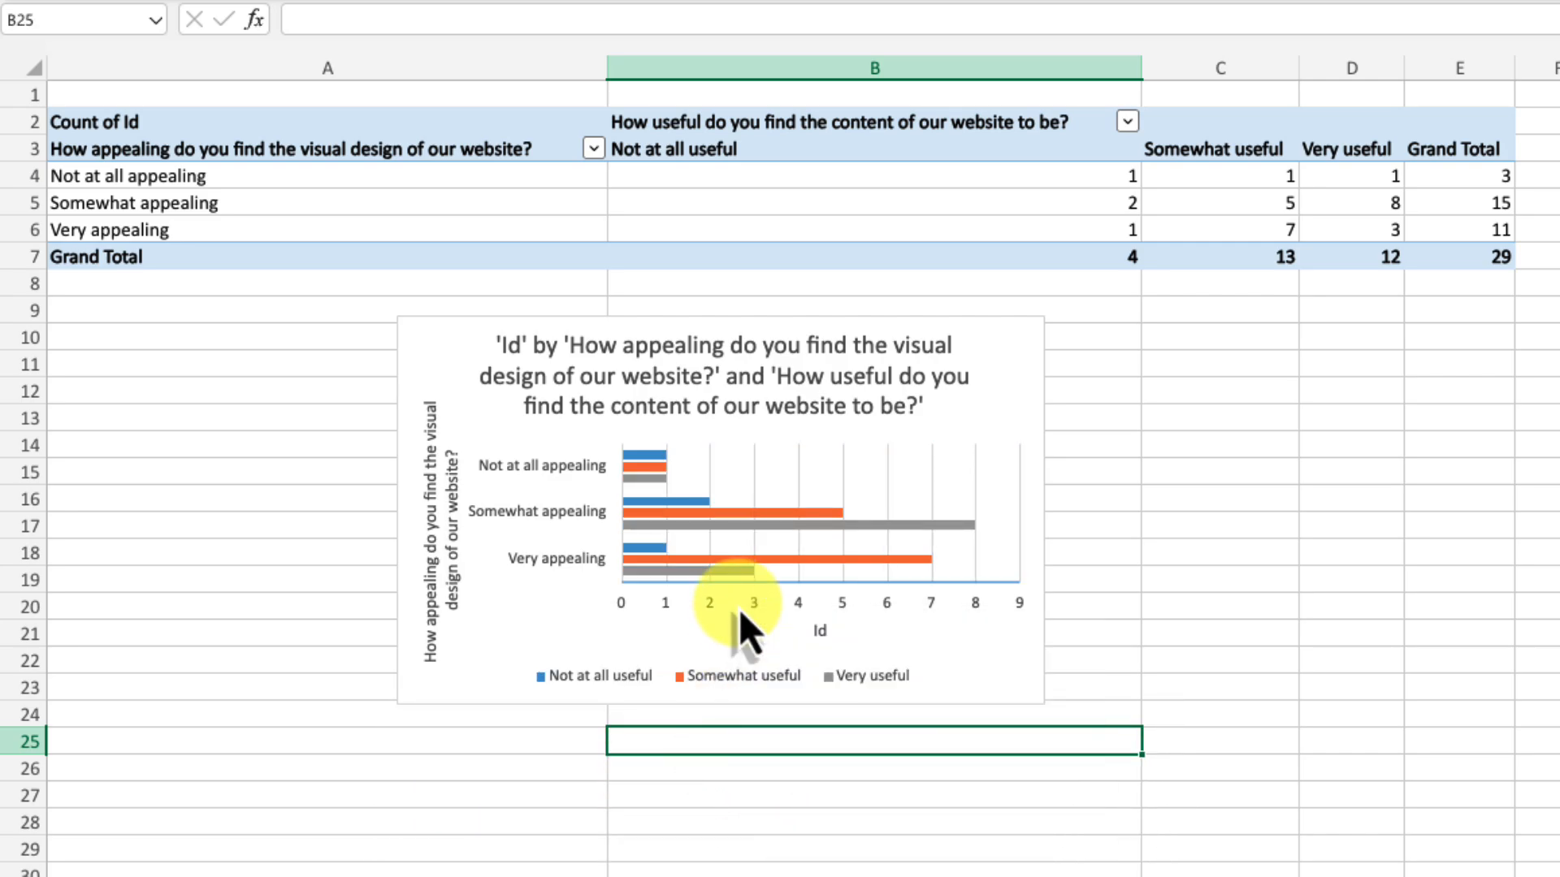
mouse_move(676, 497)
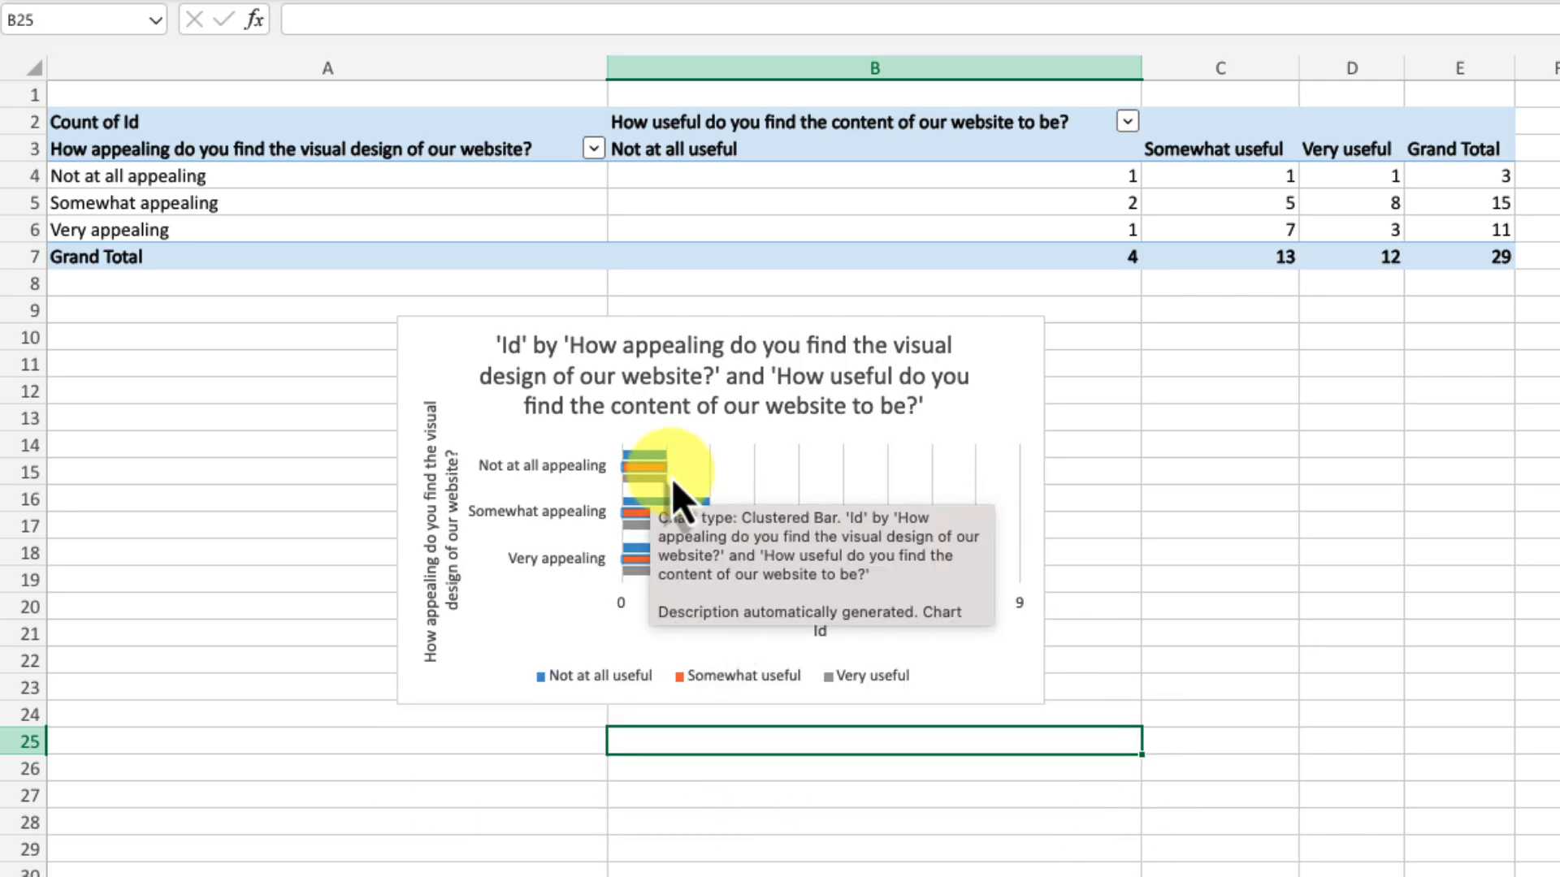
mouse_move(1472, 309)
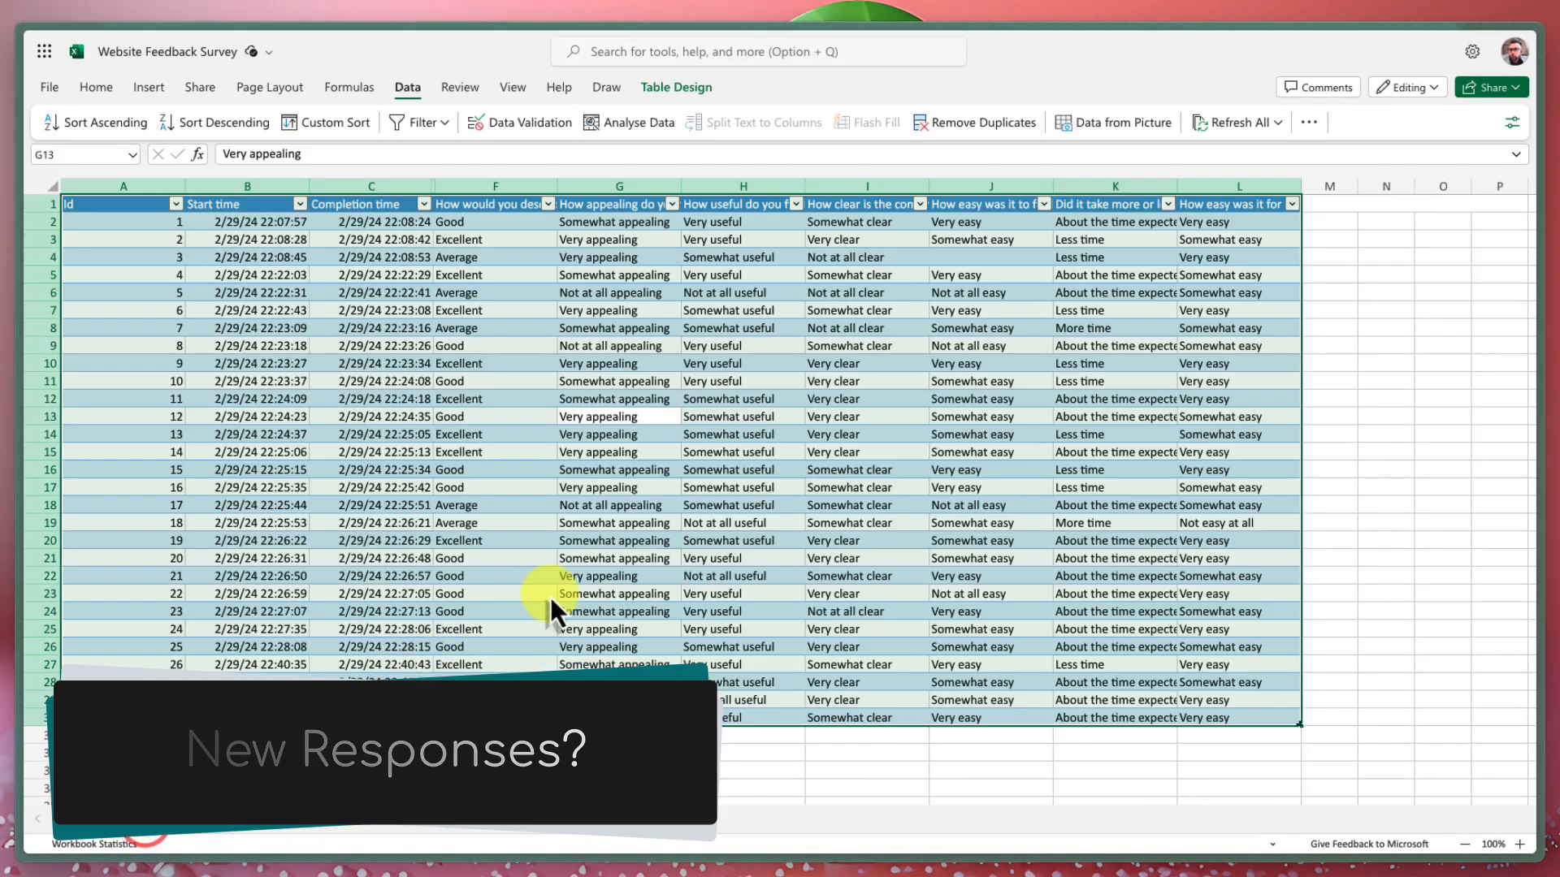
Bring up the survey in Forms beside Excel, continue past the welcome dialog and check the sync bar.
left_click(1238, 122)
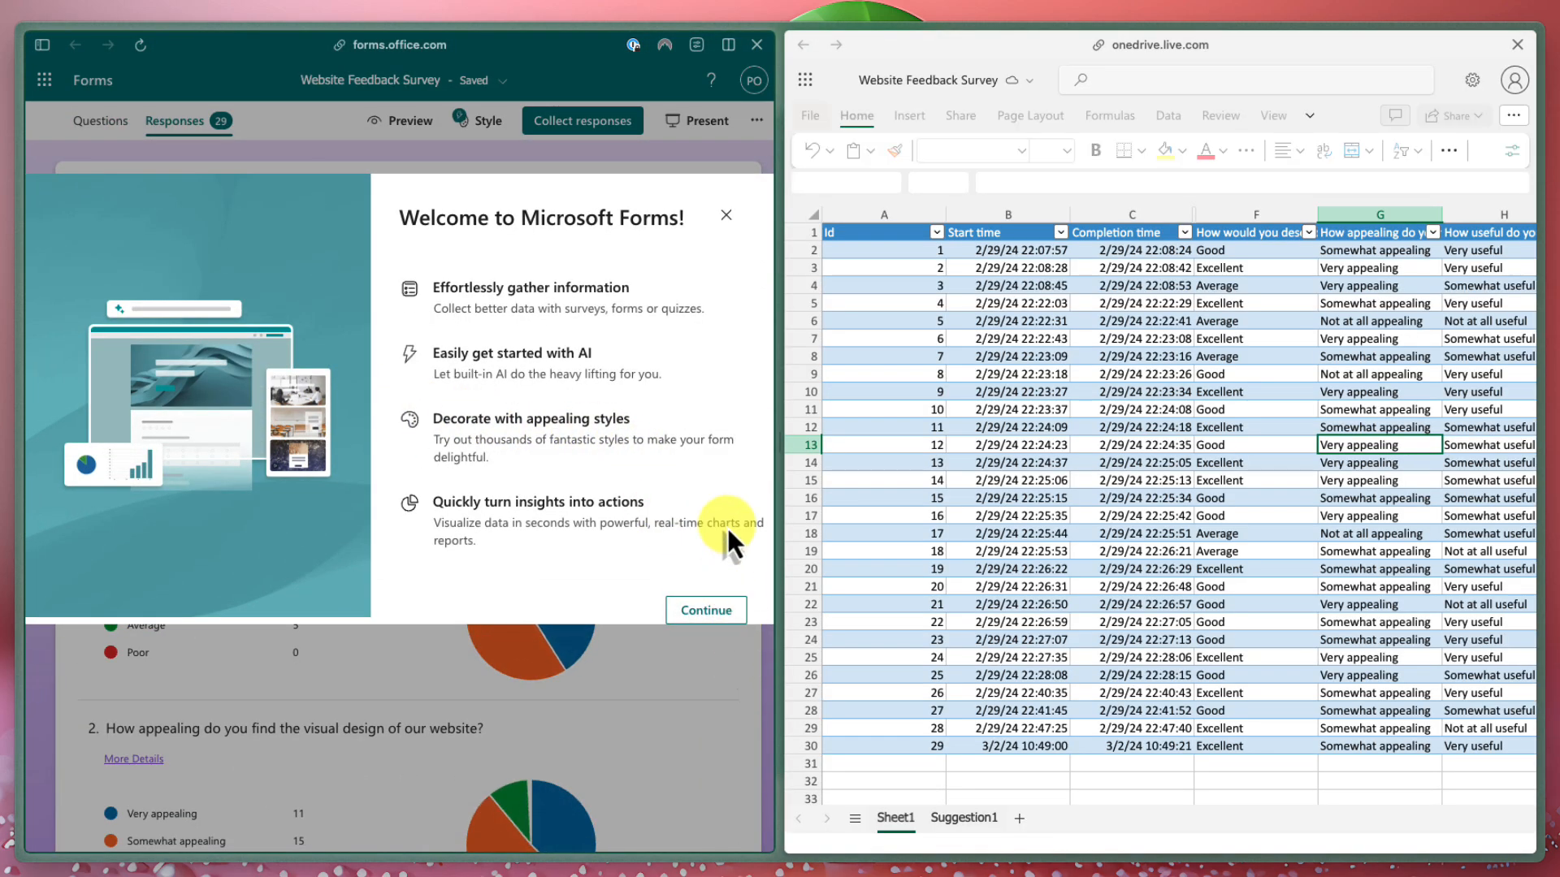
left_click(705, 609)
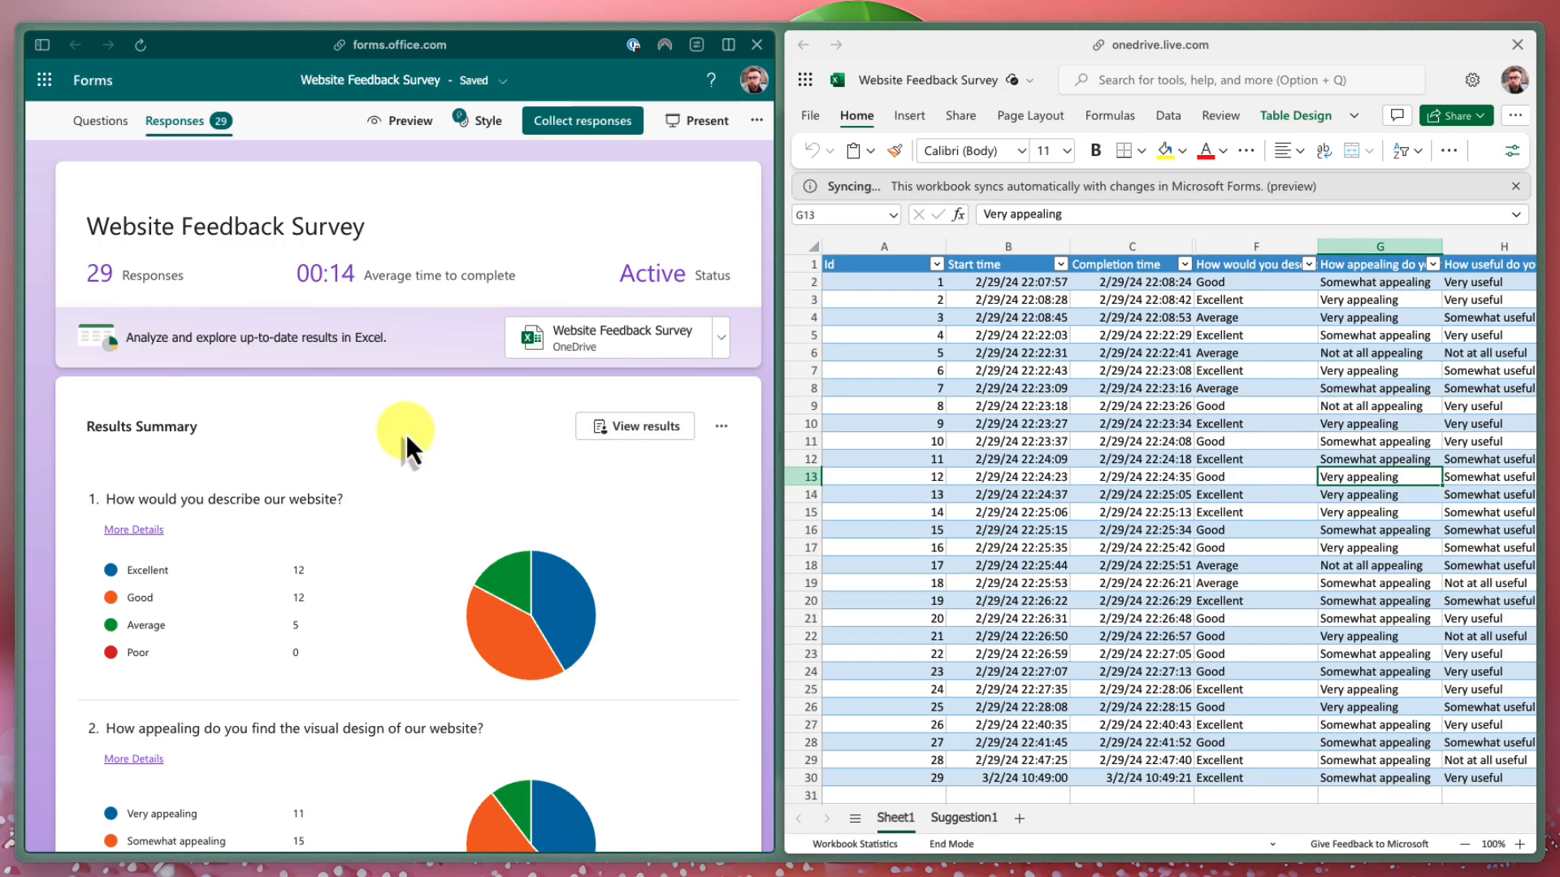
mouse_move(1111, 535)
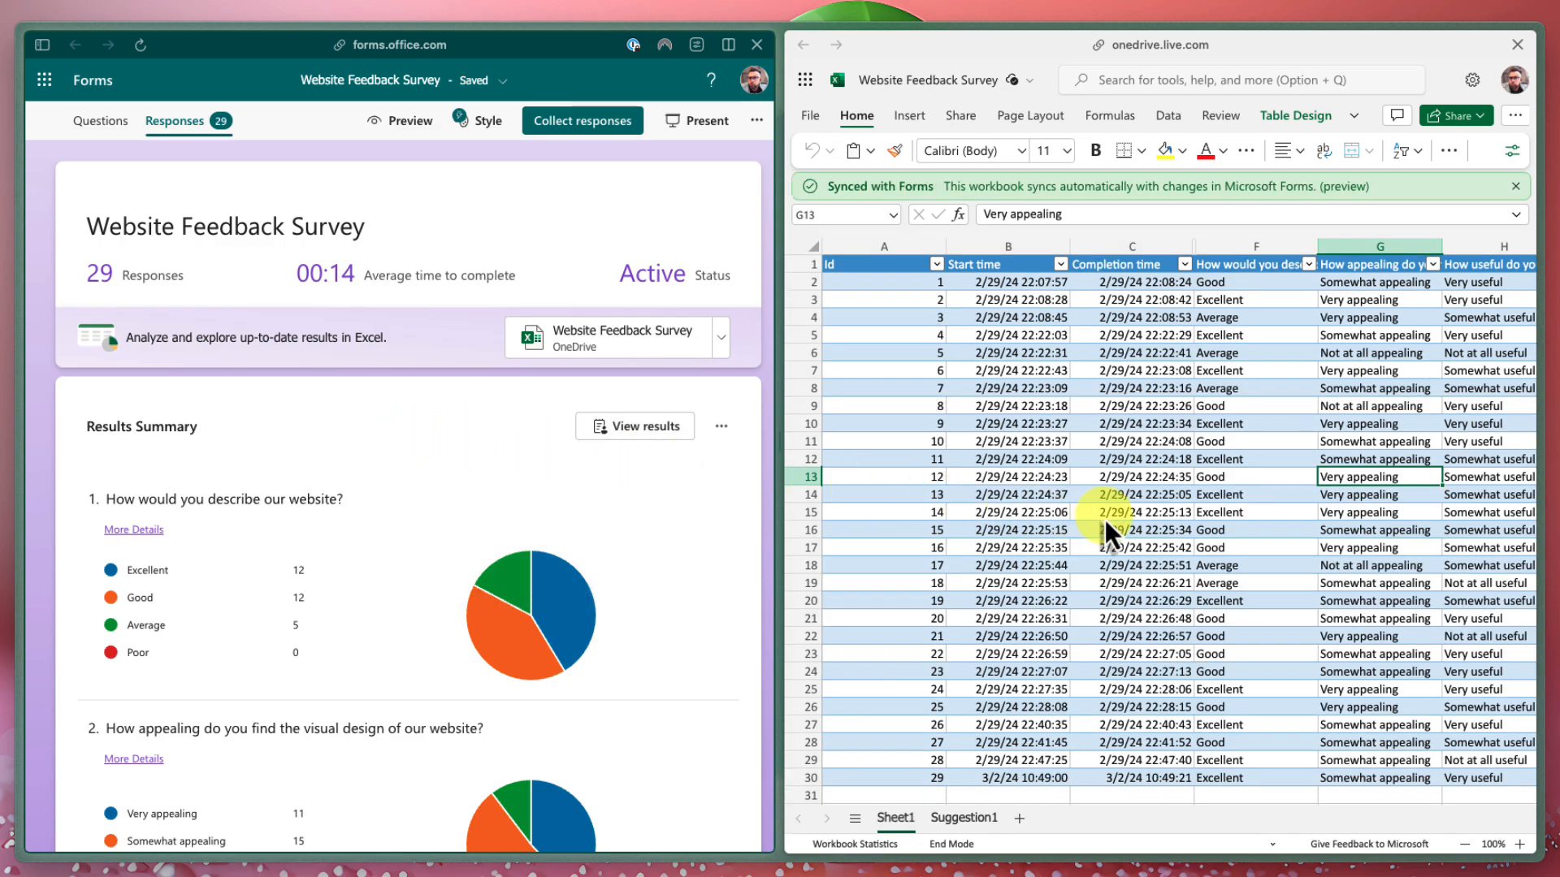
scroll("down", 3)
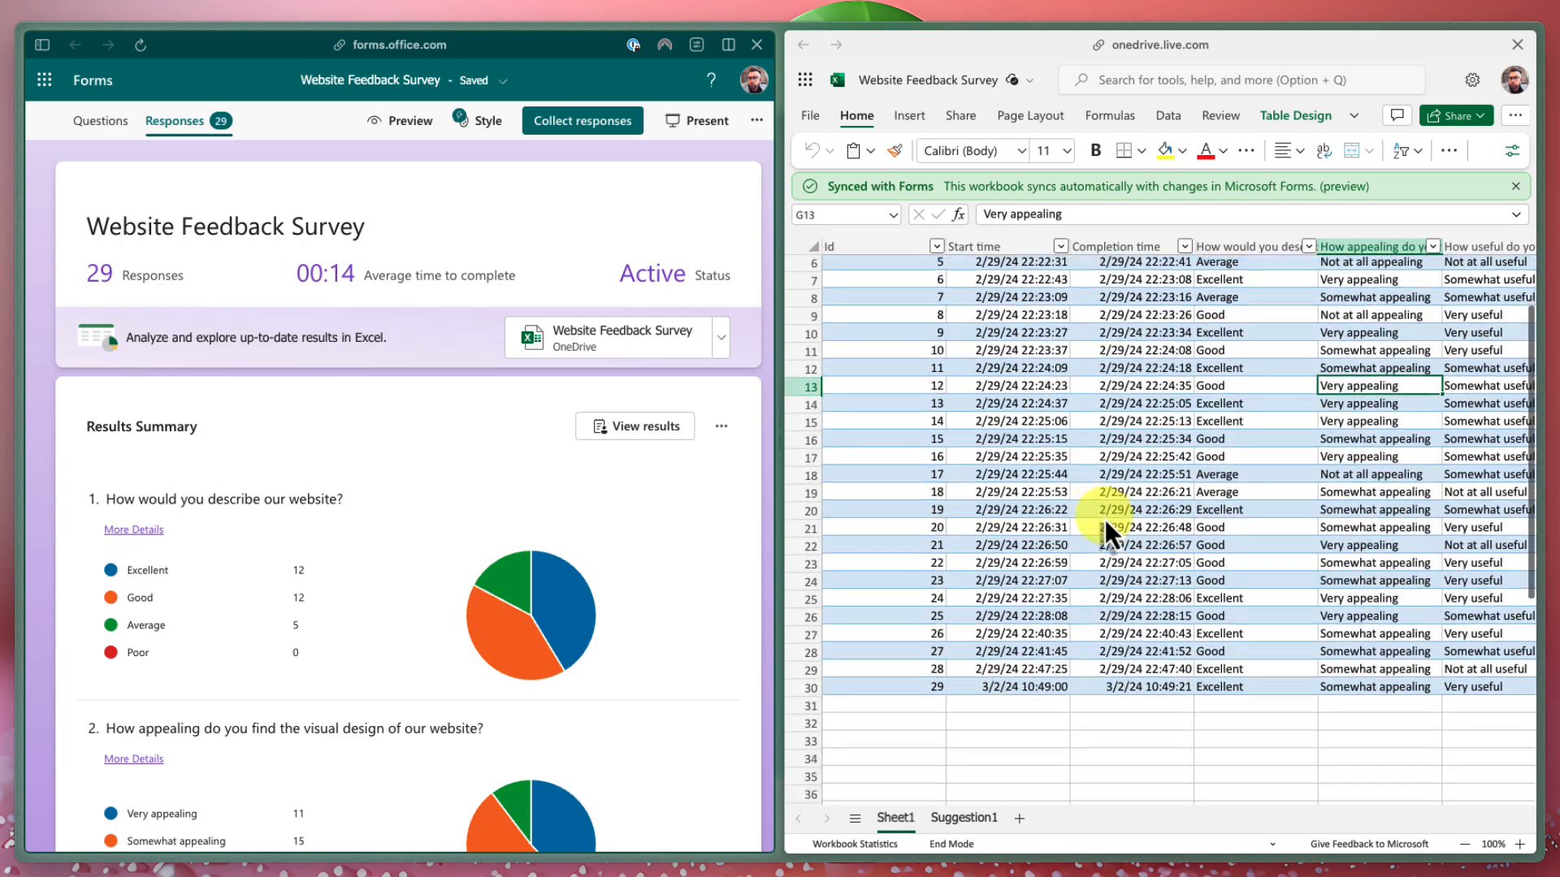
scroll("down", 3)
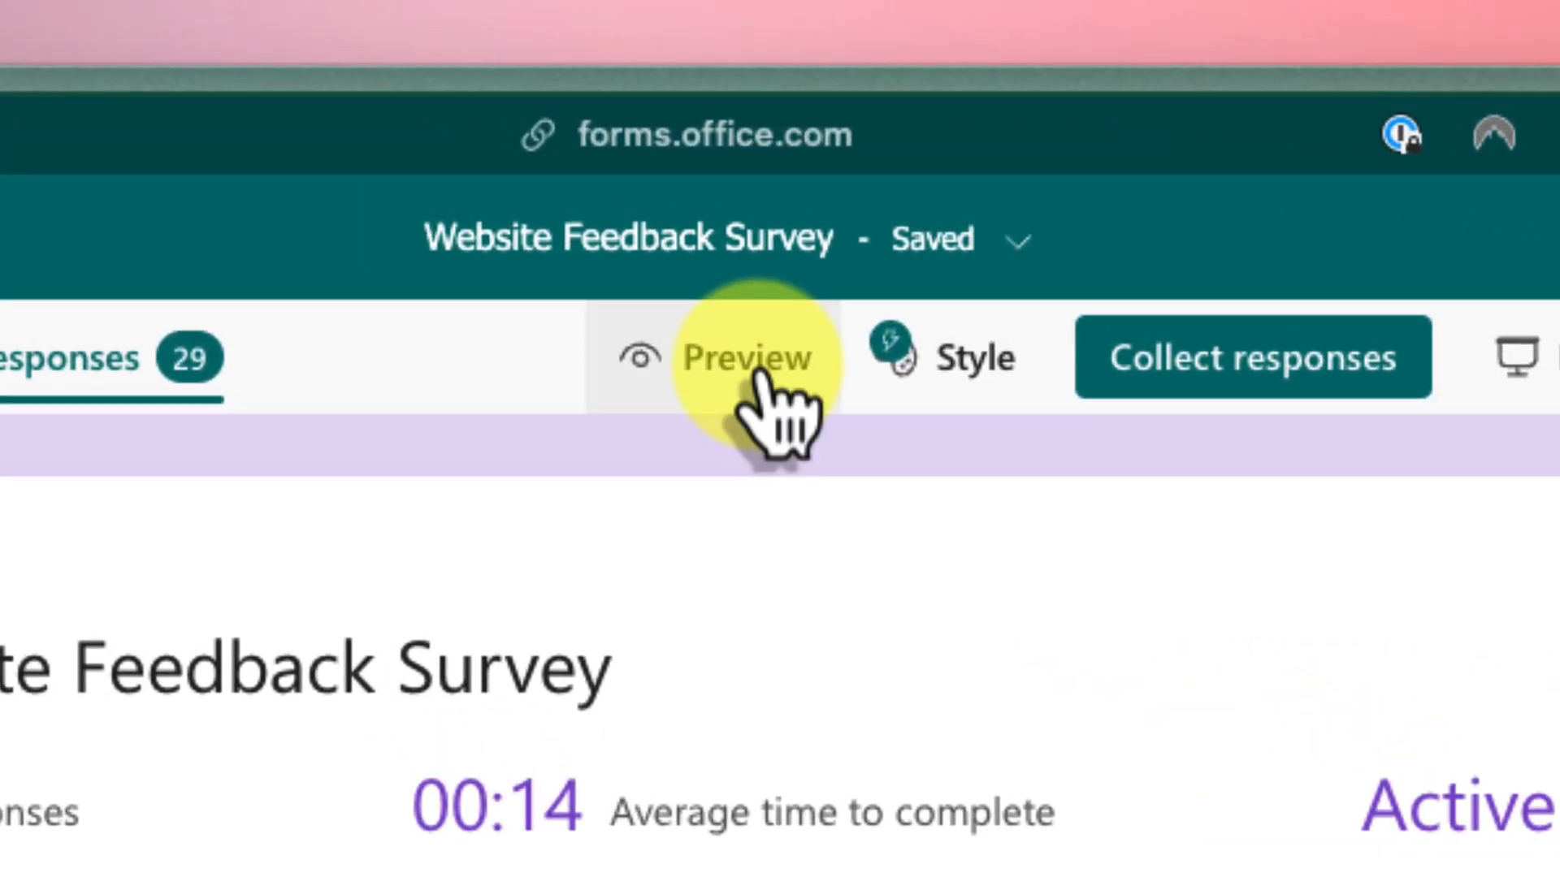
Preview the survey, start a test response and answer Very easy for the navigation question.
left_click(746, 358)
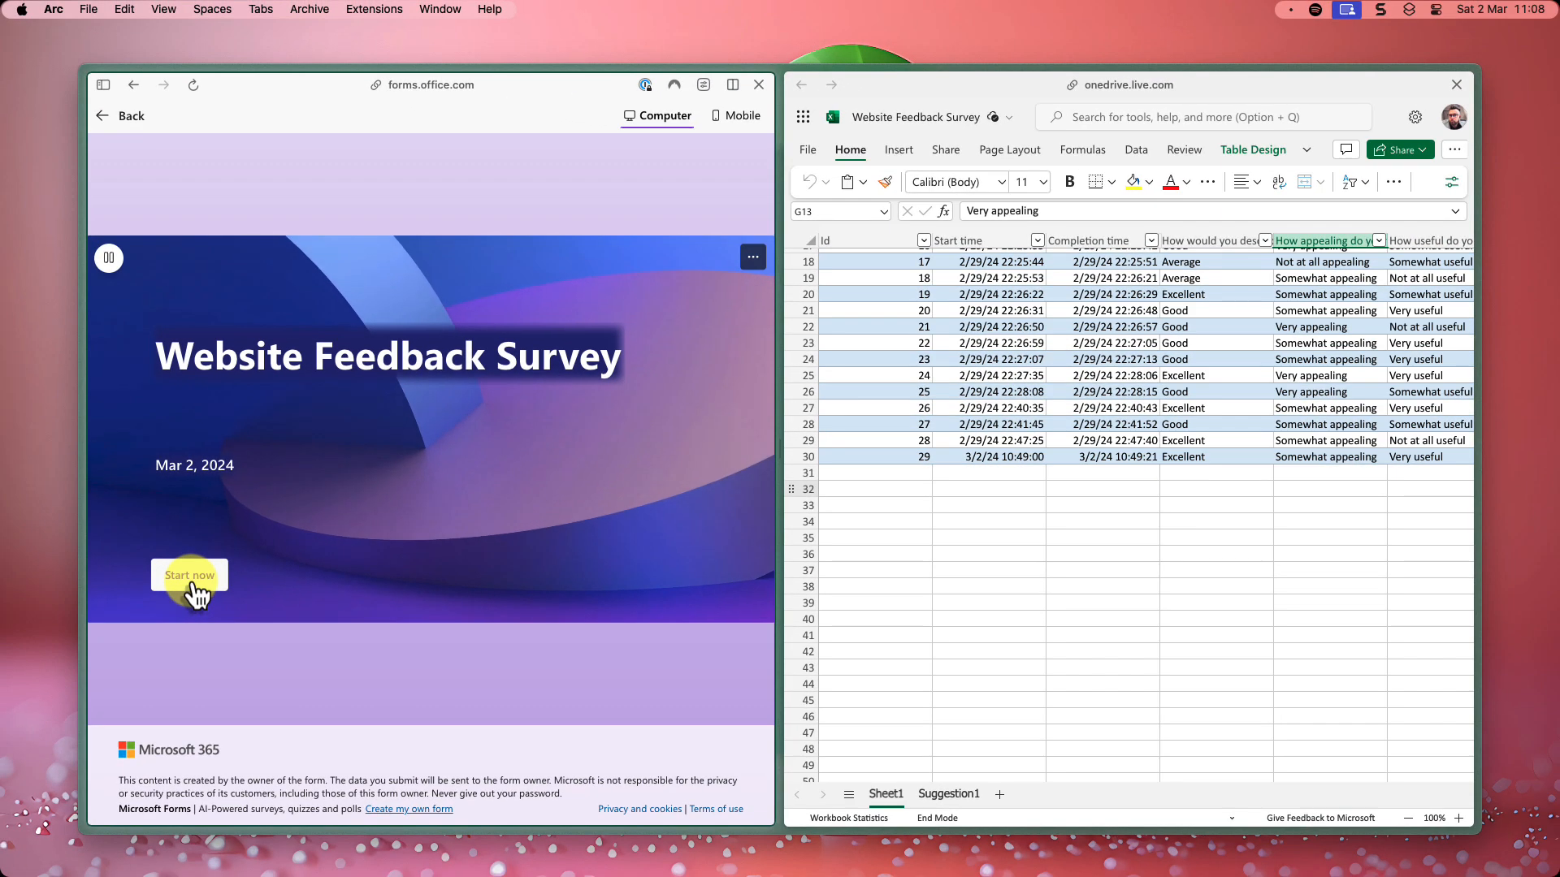
left_click(189, 575)
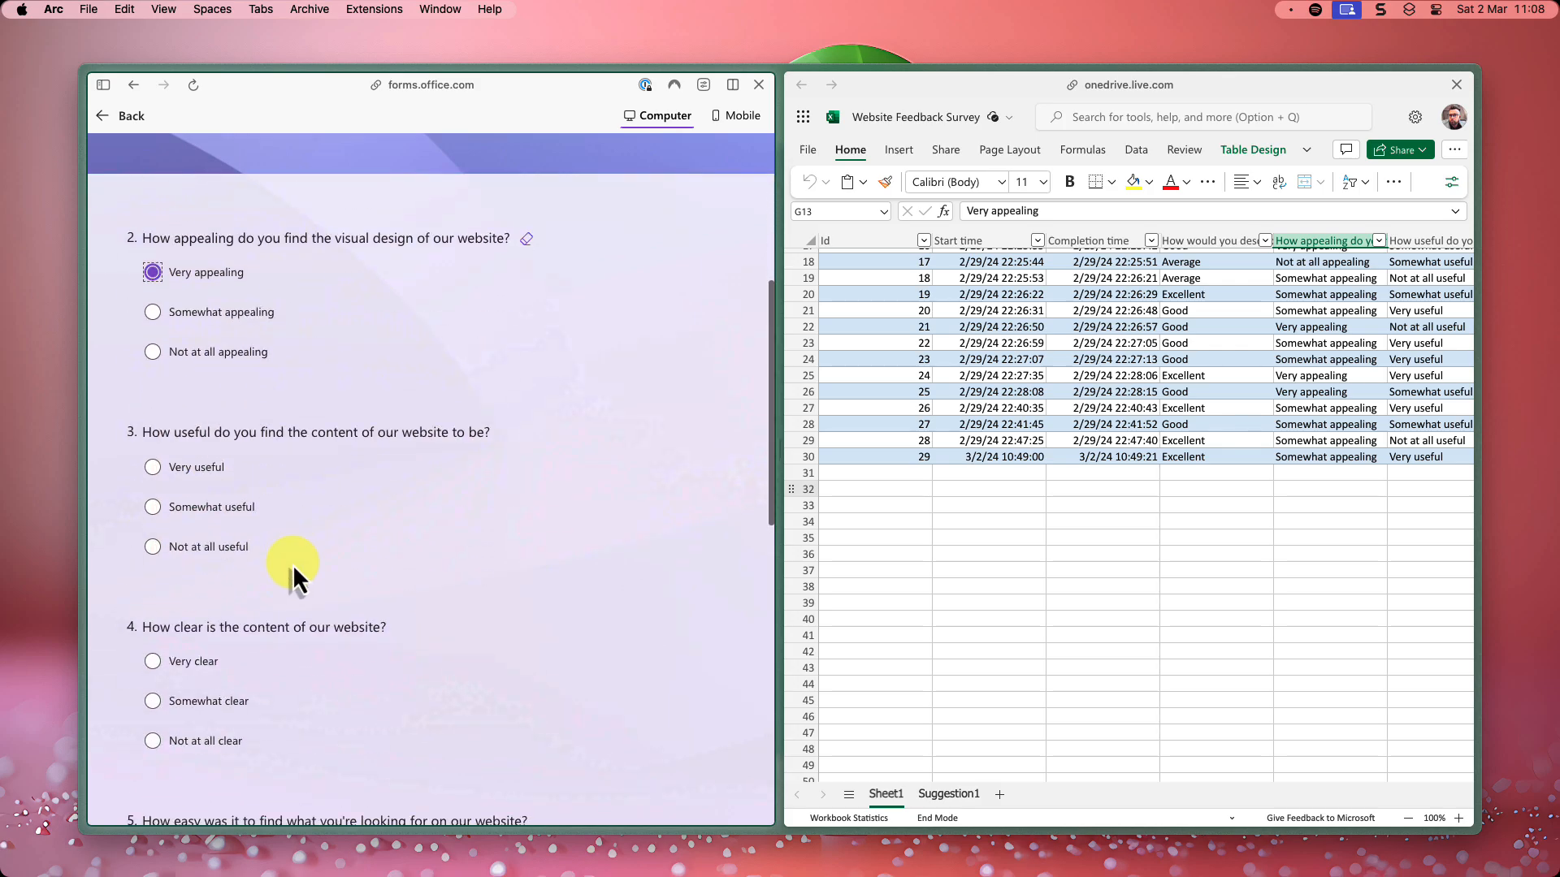
scroll("down", 3)
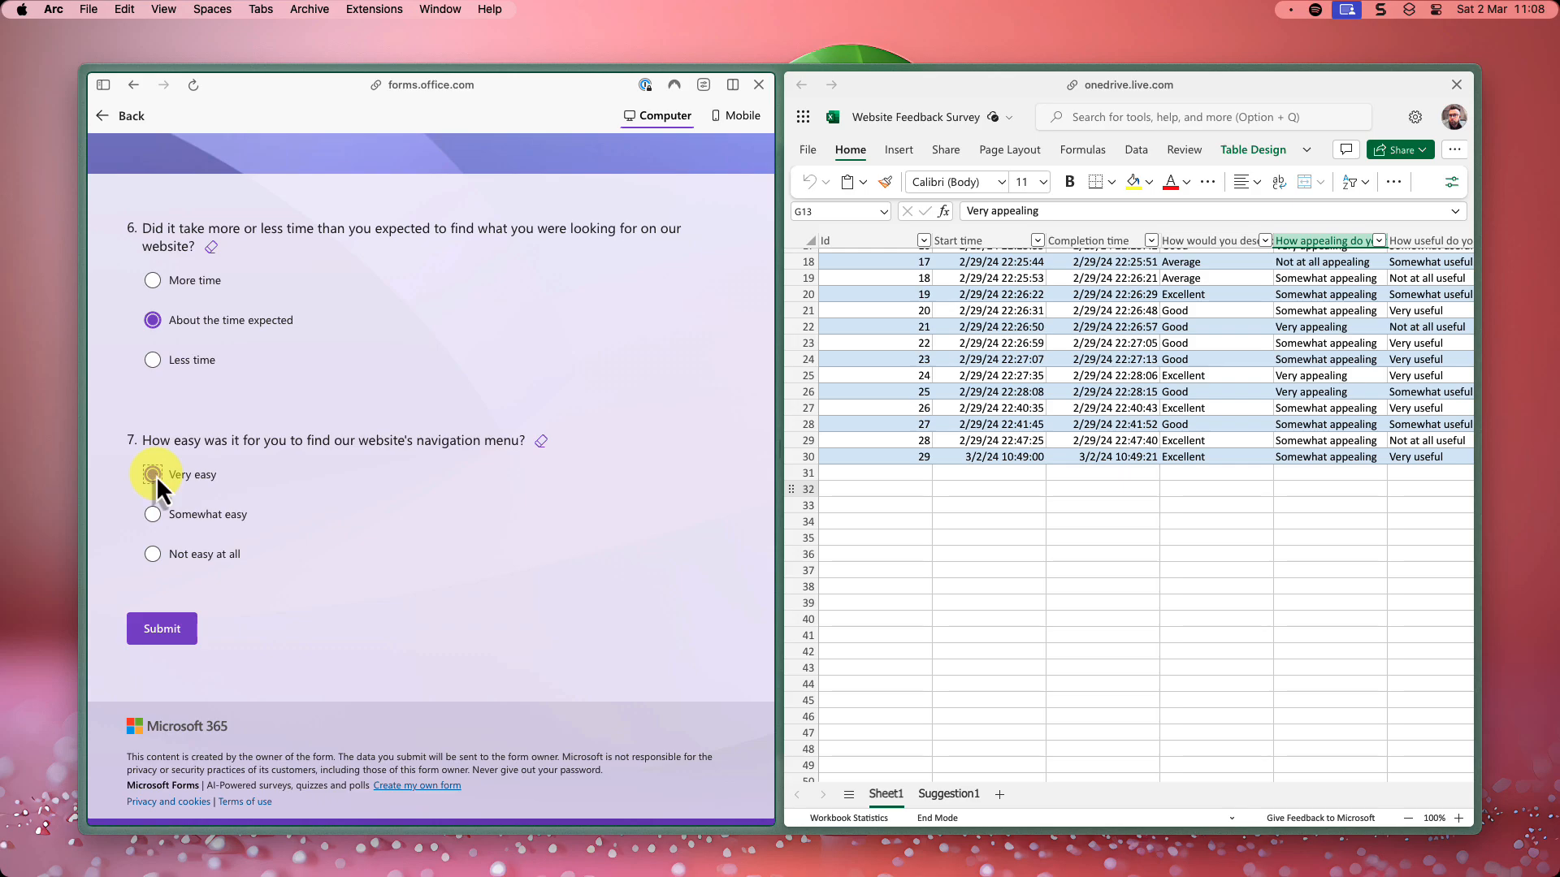
left_click(153, 475)
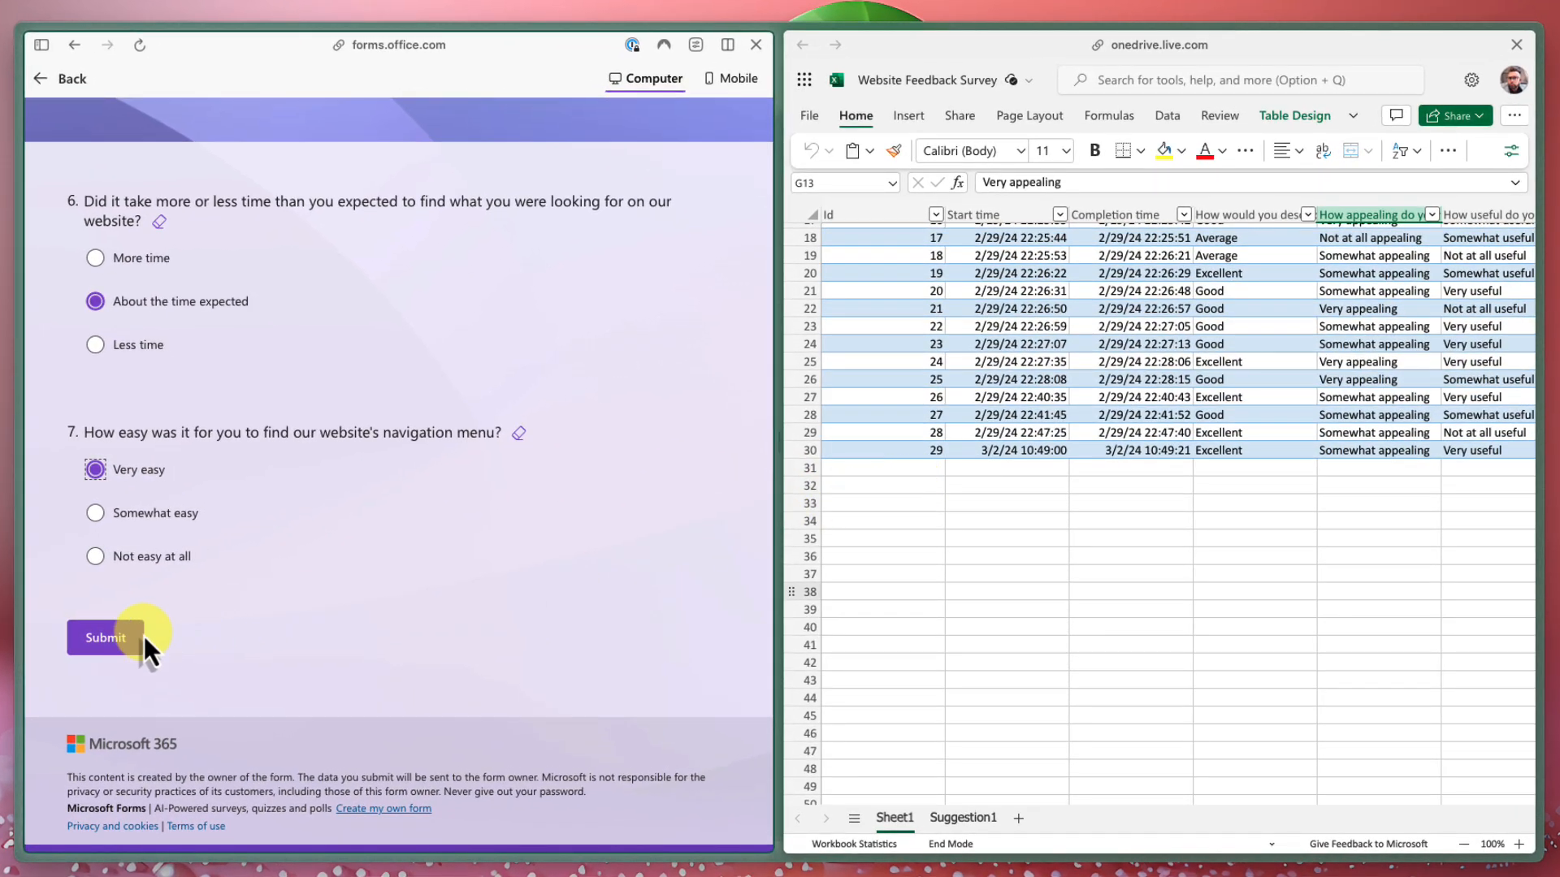
Submit the test response so it syncs into the table as response 30.
left_click(104, 637)
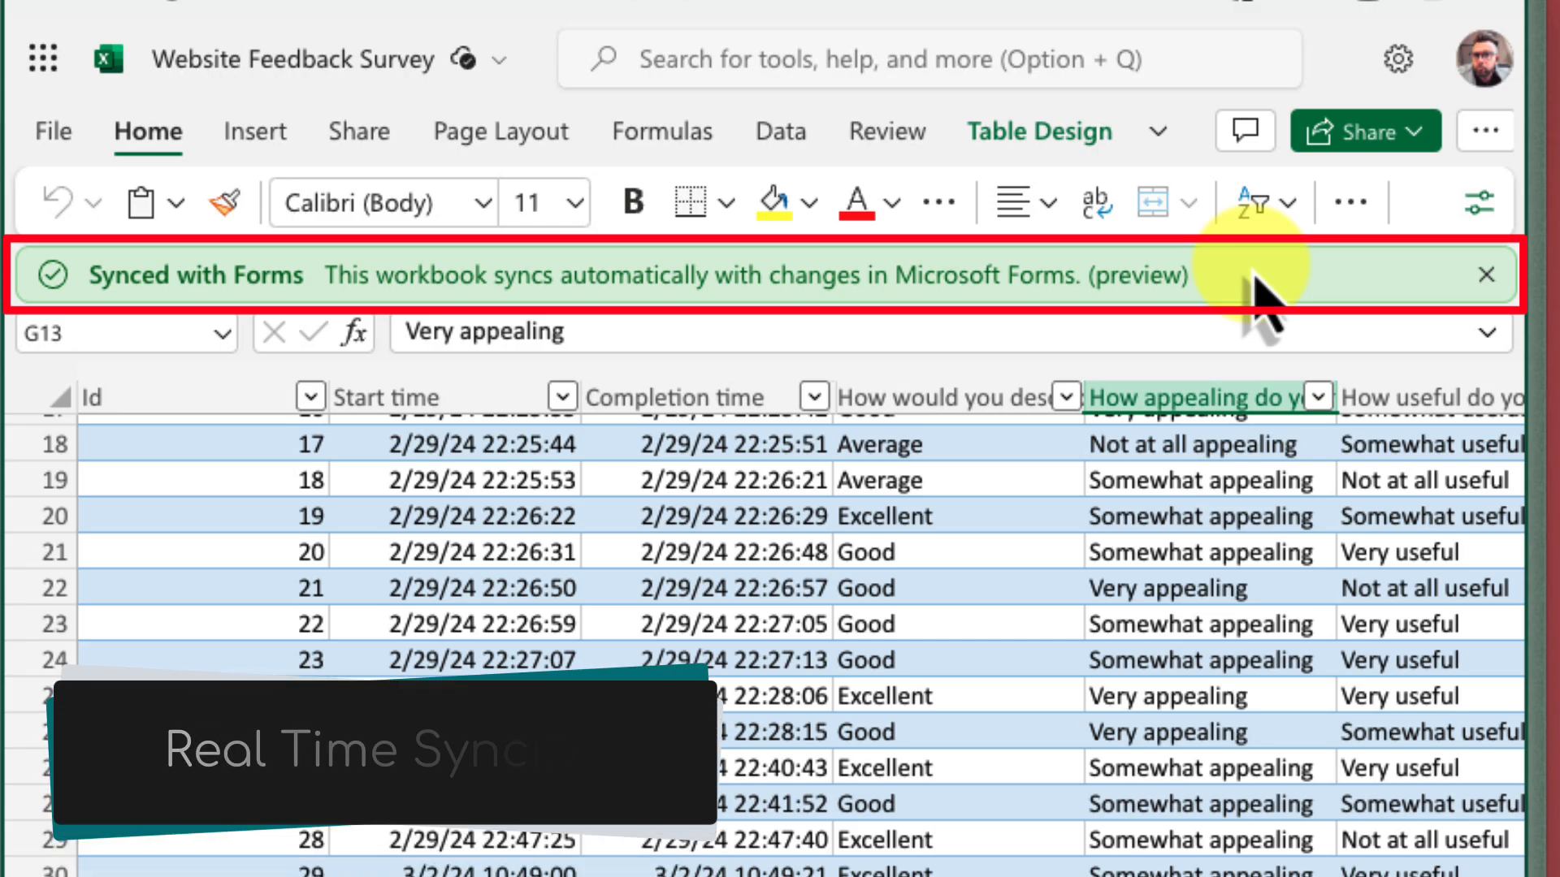
left_click(1485, 276)
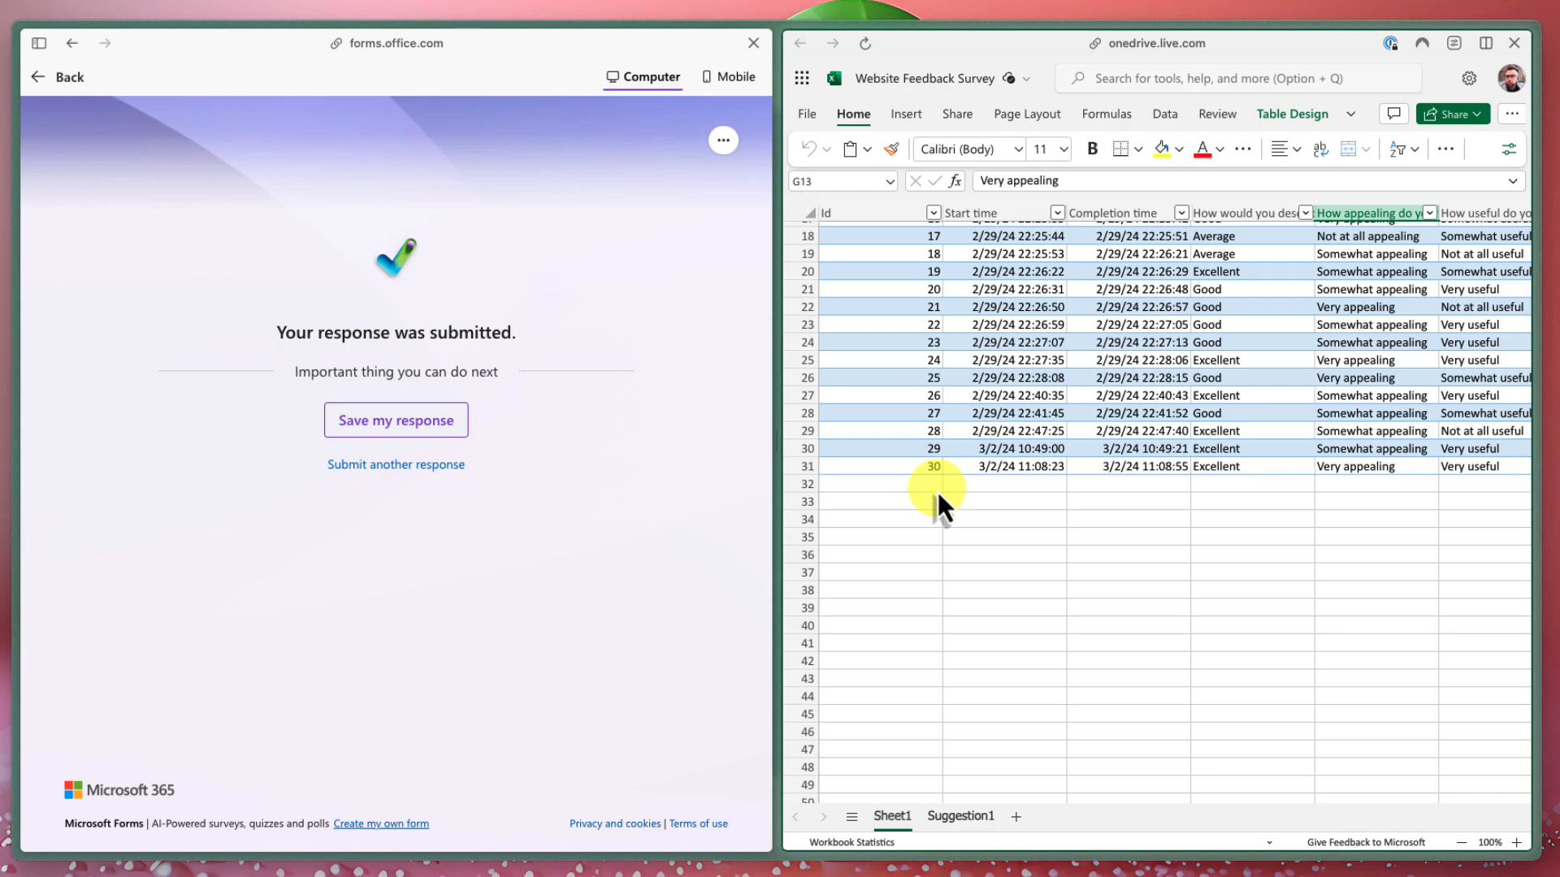
left_click(39, 42)
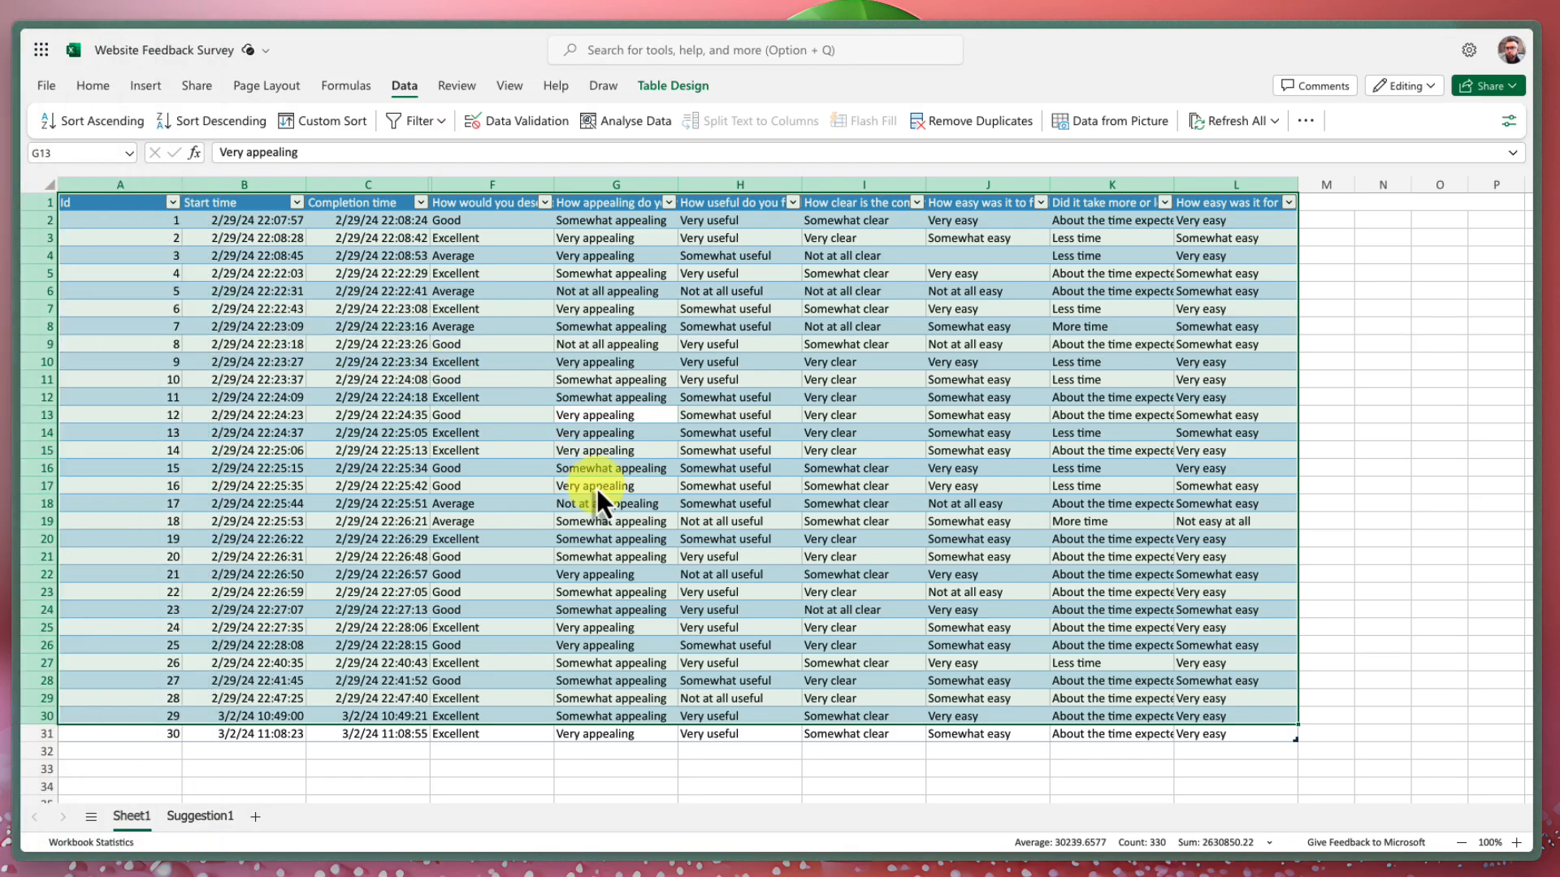
Deselect the table and switch to the Suggestion1 sheet, whose pivot still totals 29.
left_click(614, 486)
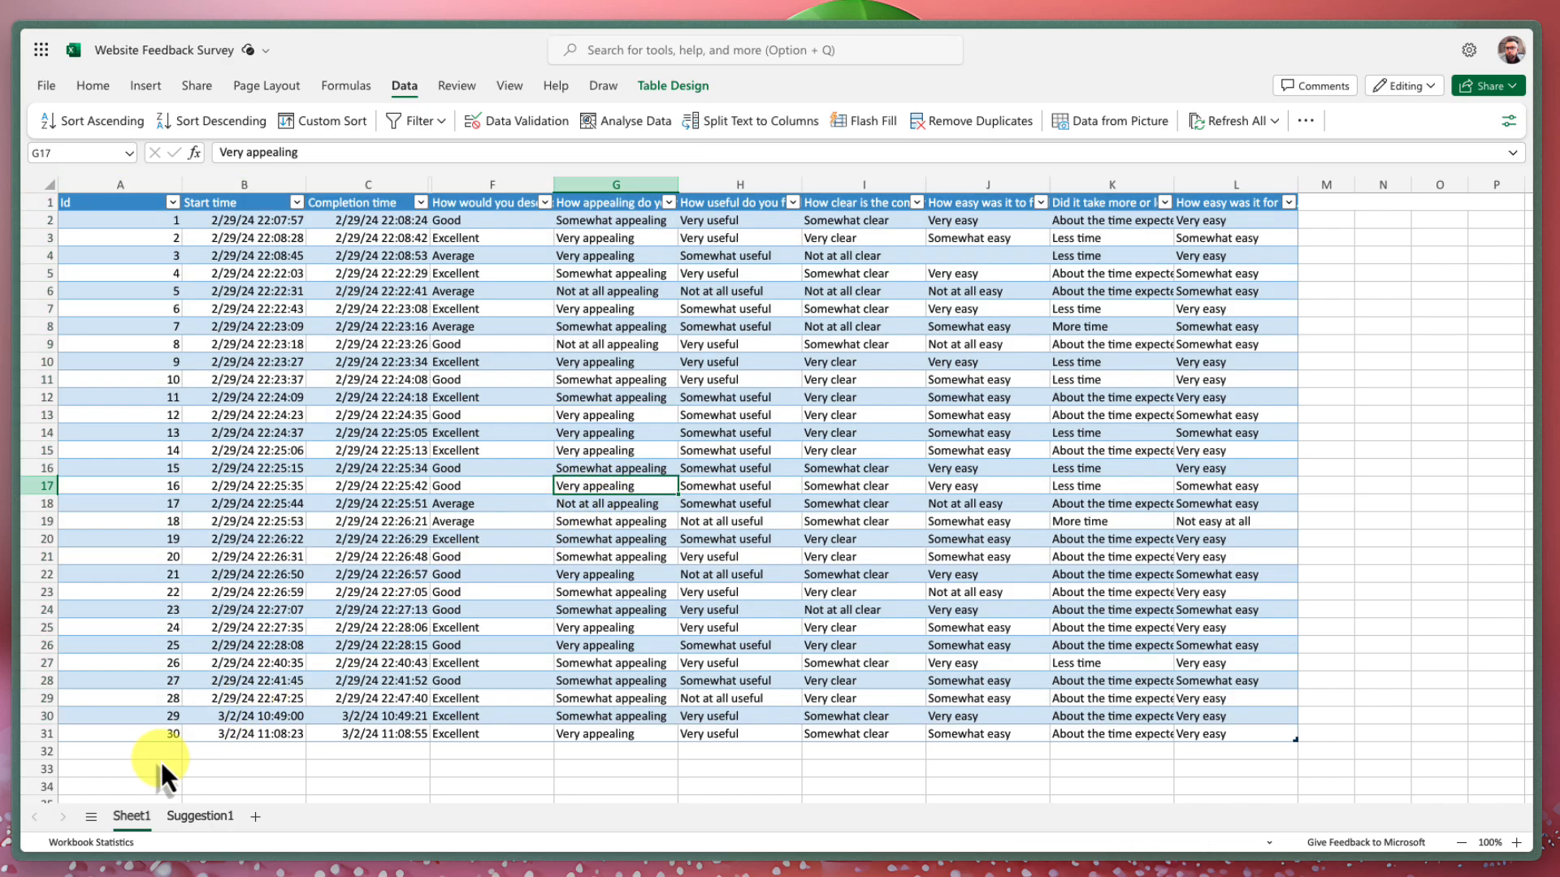
mouse_move(259, 781)
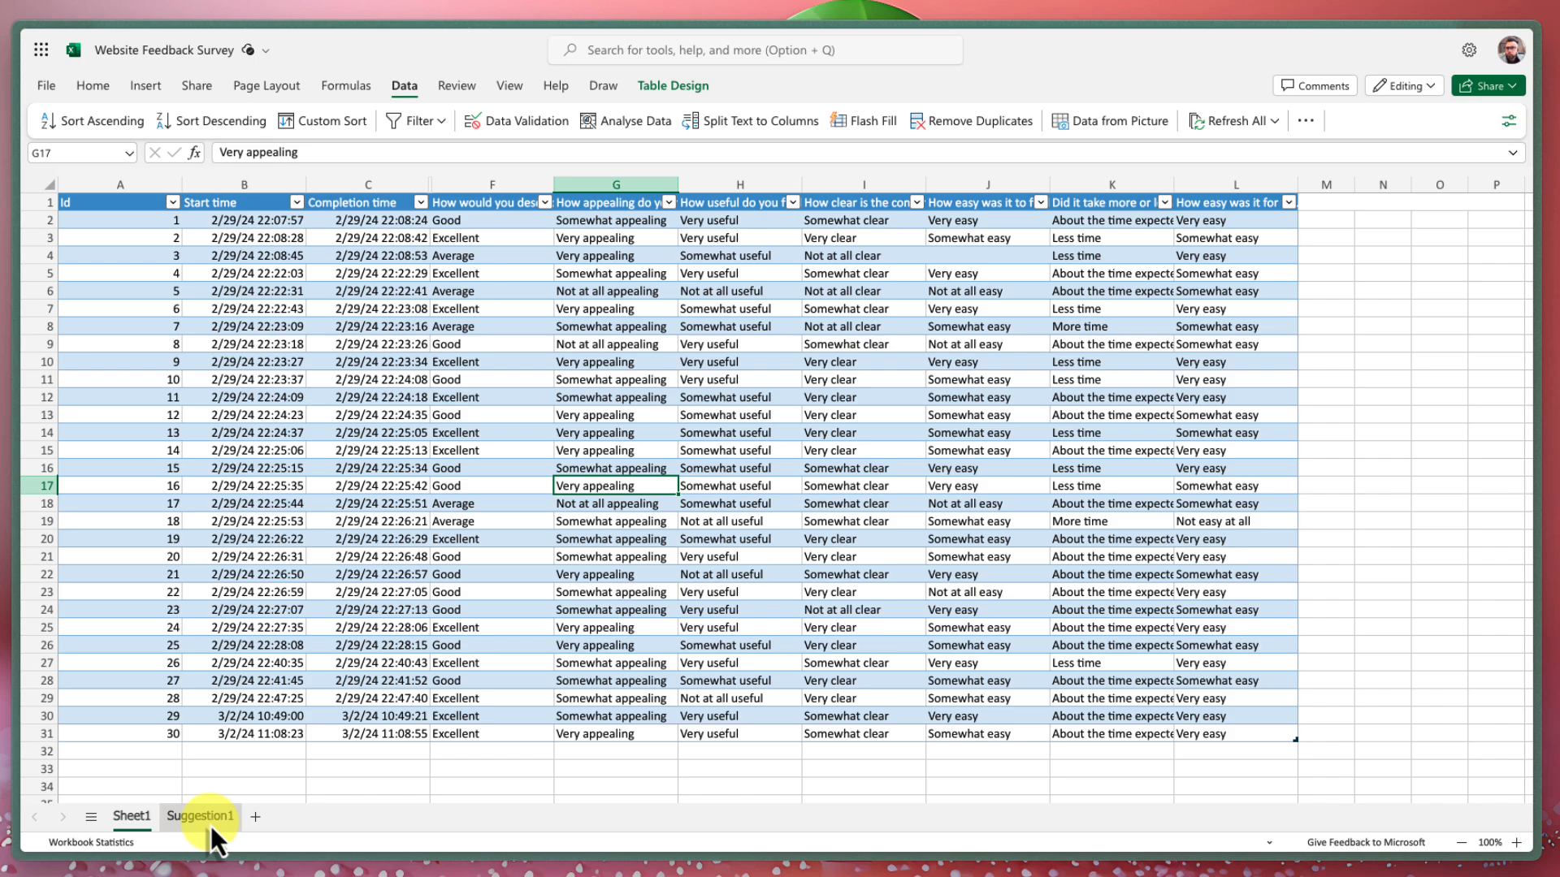
left_click(198, 815)
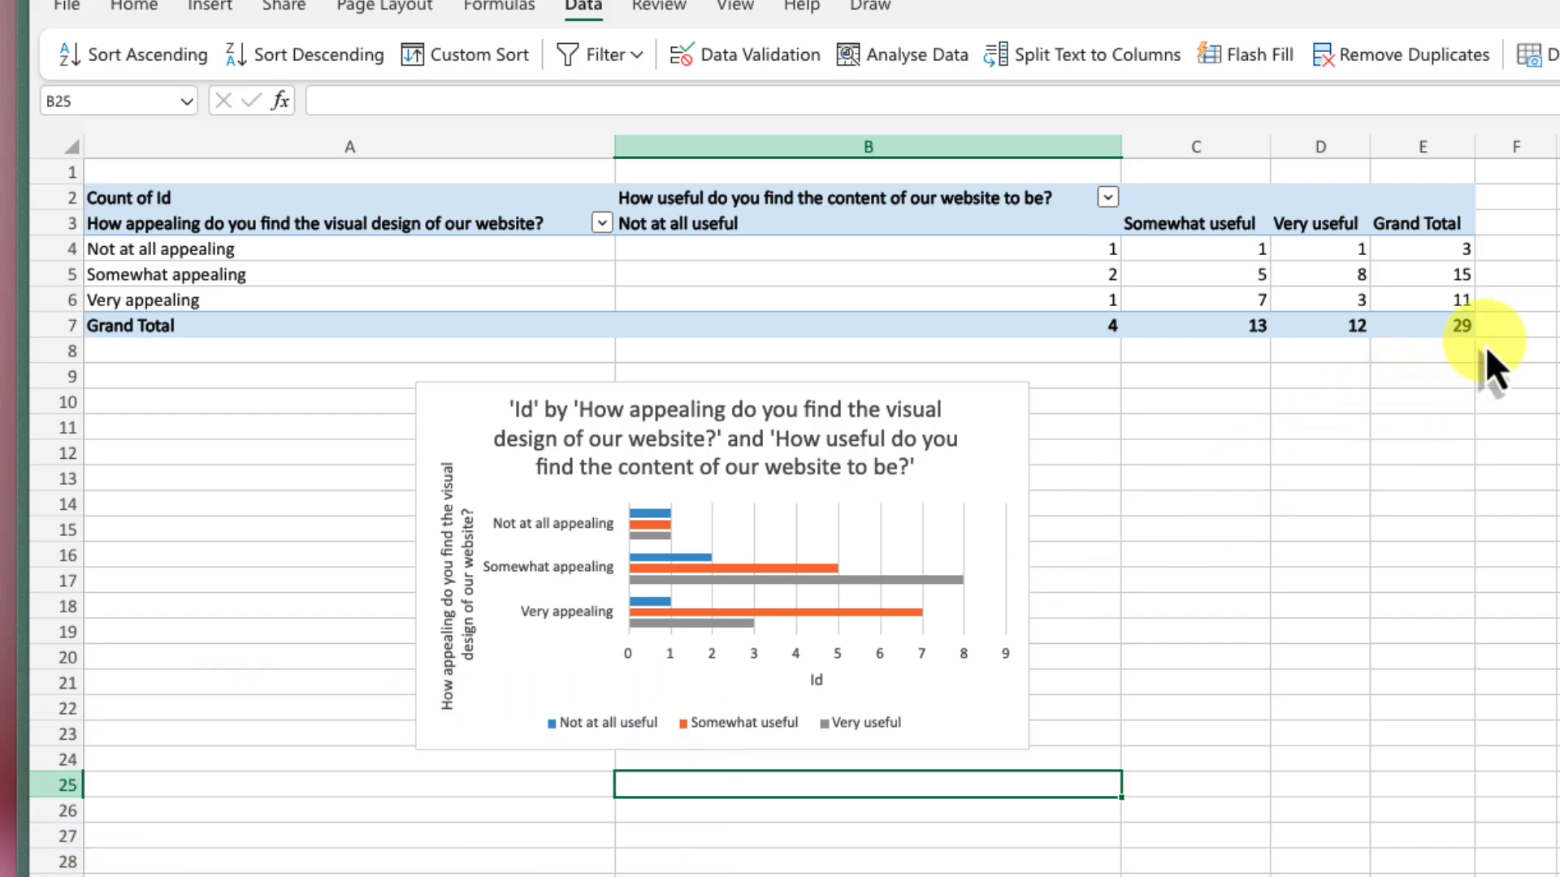
left_click(816, 325)
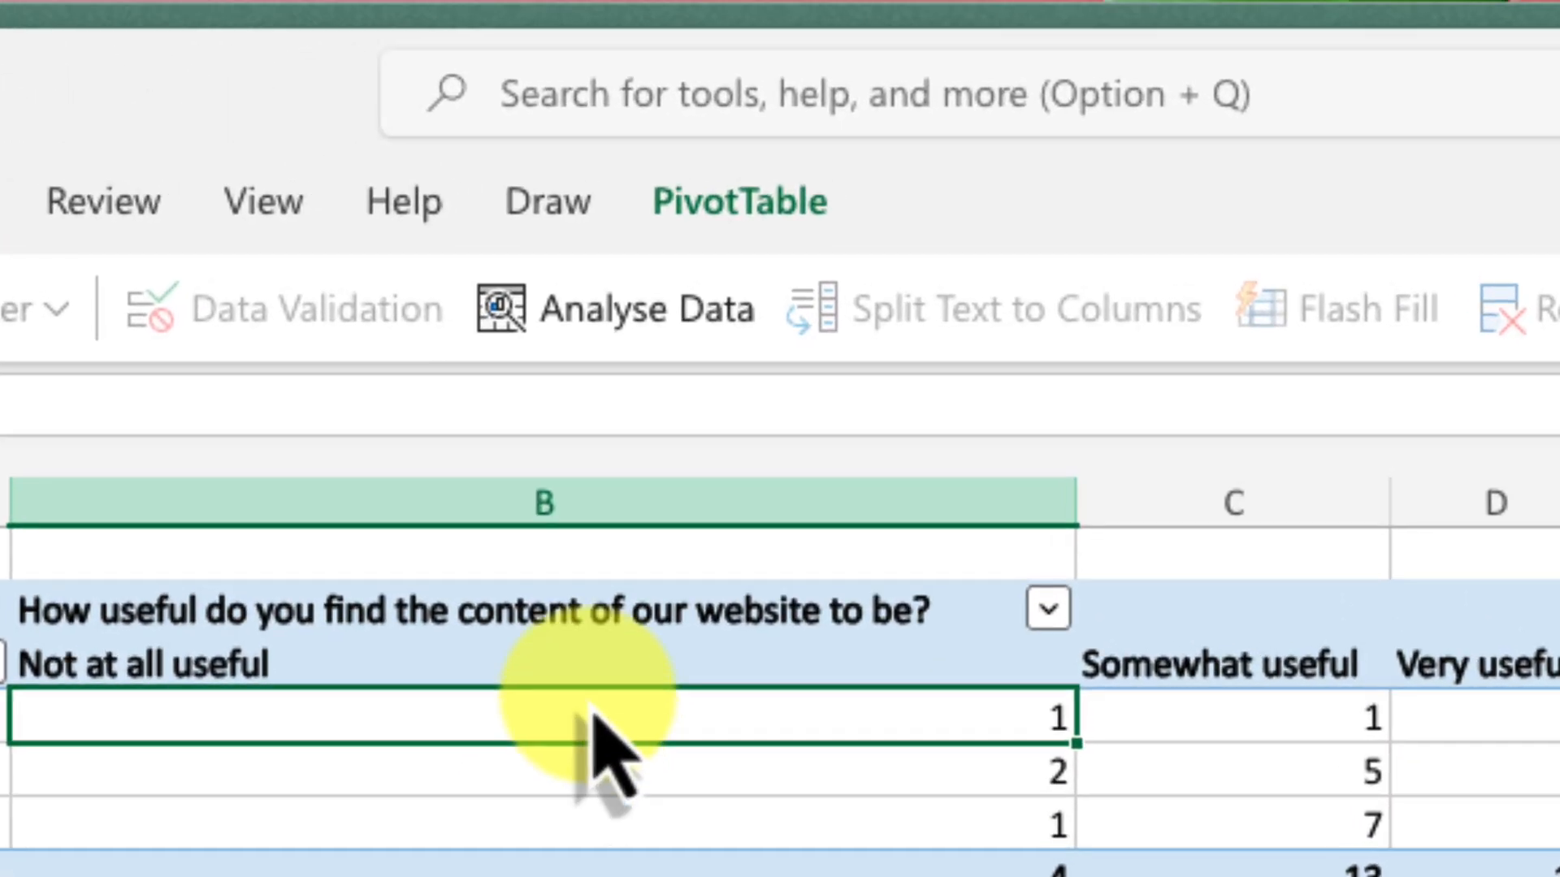
From inside the pivot table, run Refresh All so it counts the 30th response.
left_click(740, 202)
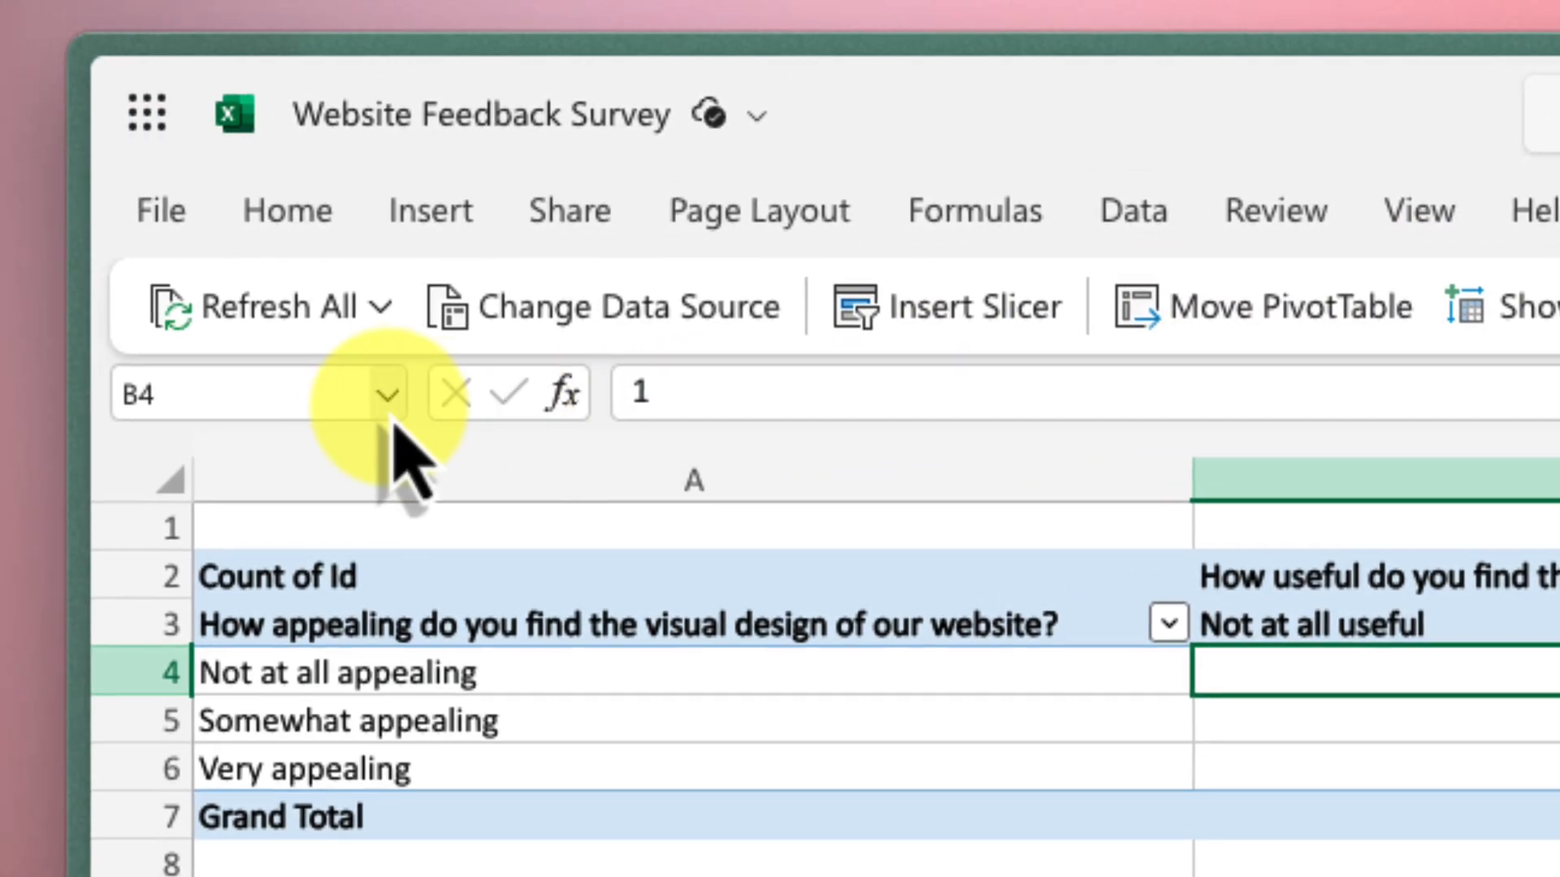
mouse_move(299, 307)
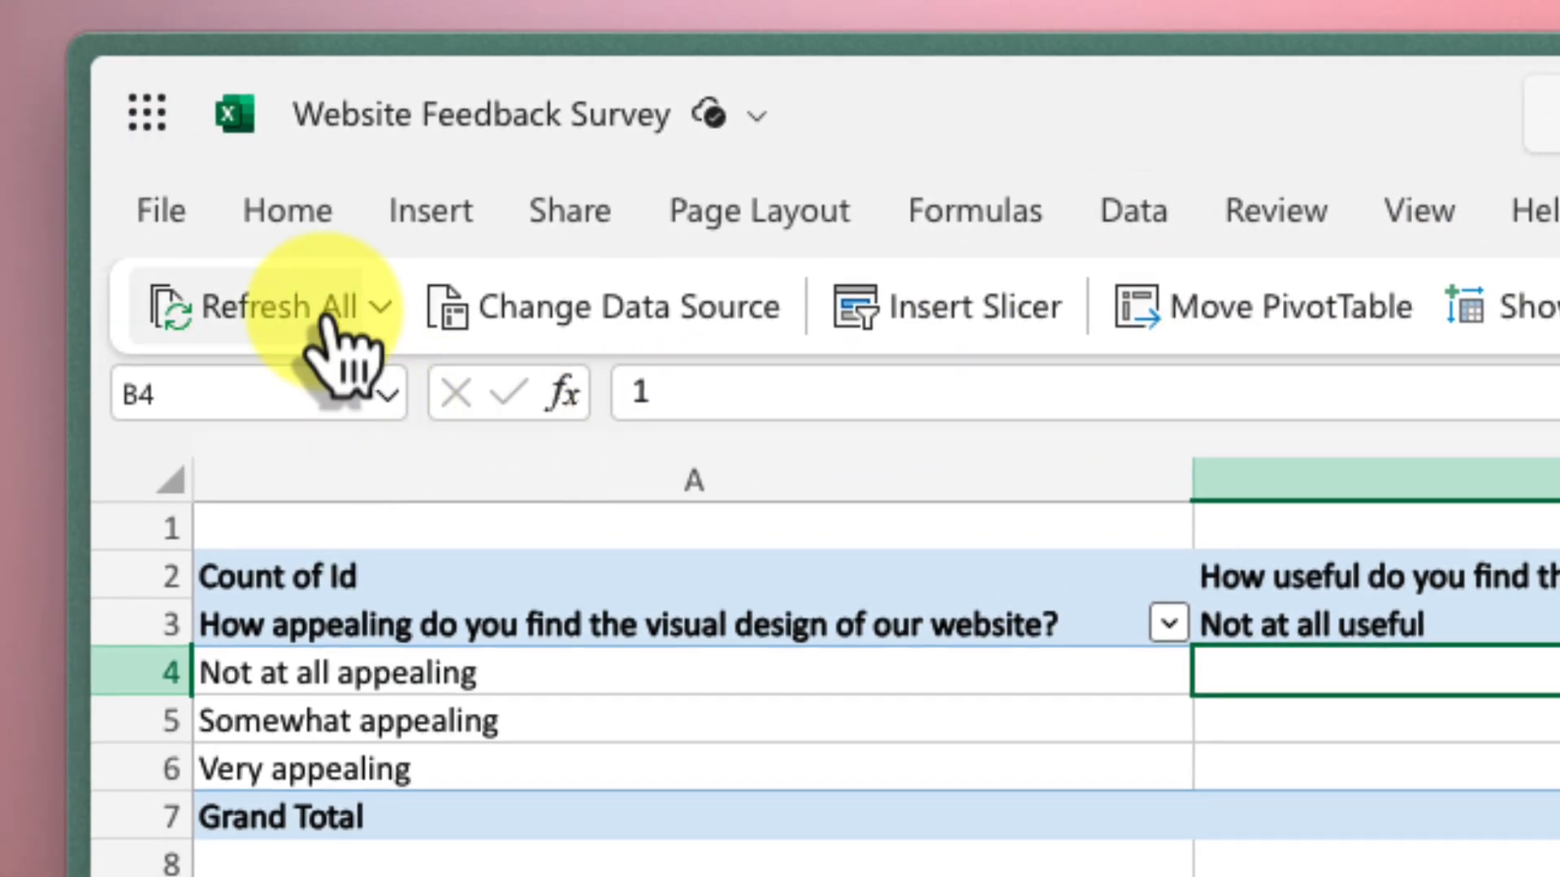
left_click(375, 307)
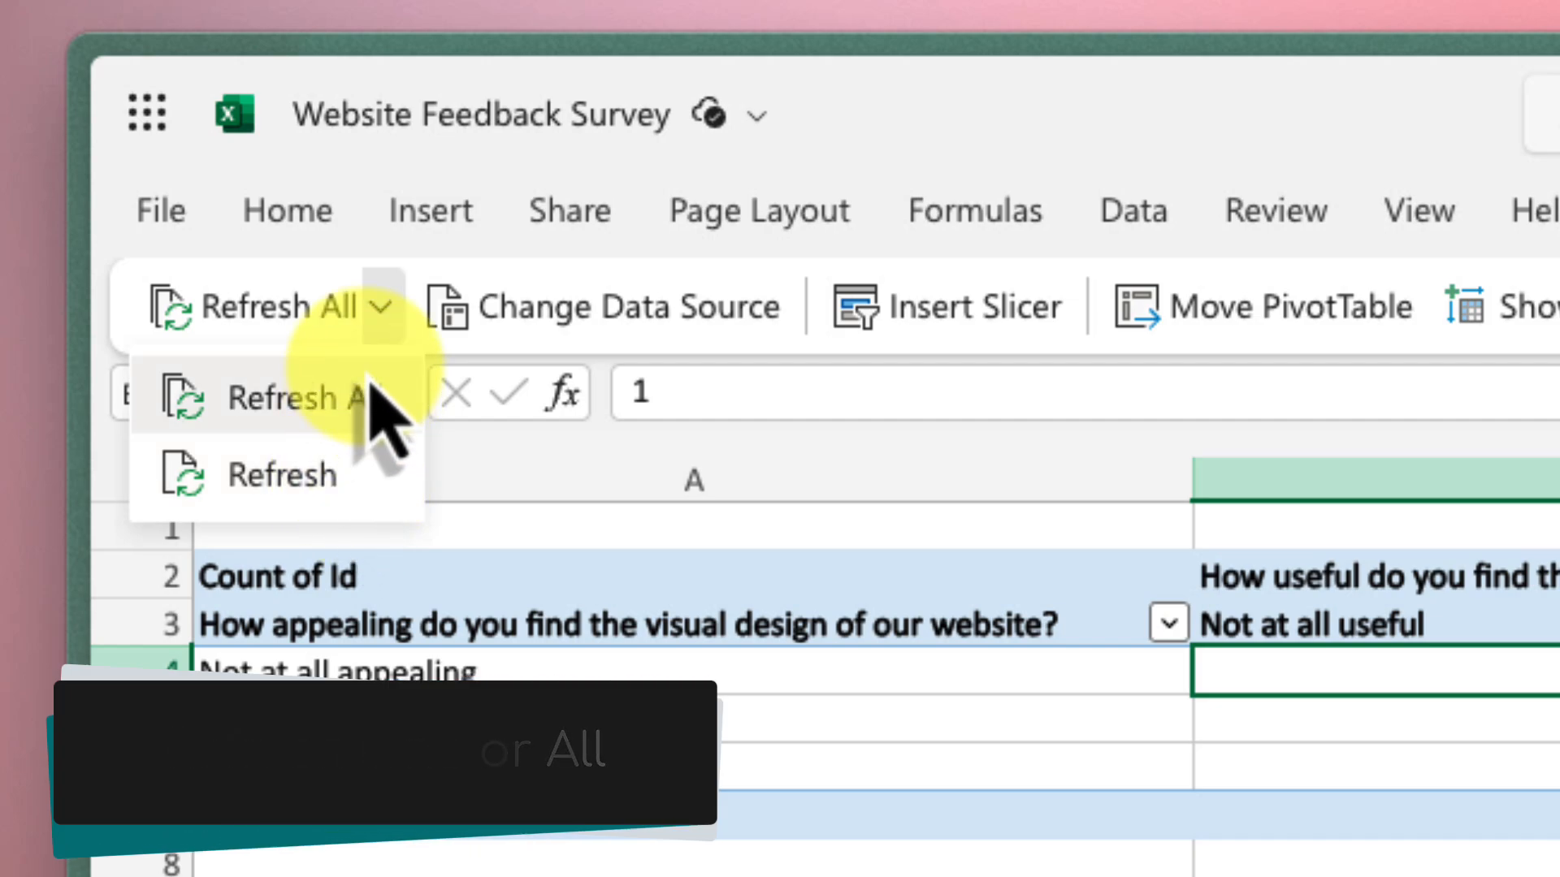
left_click(299, 398)
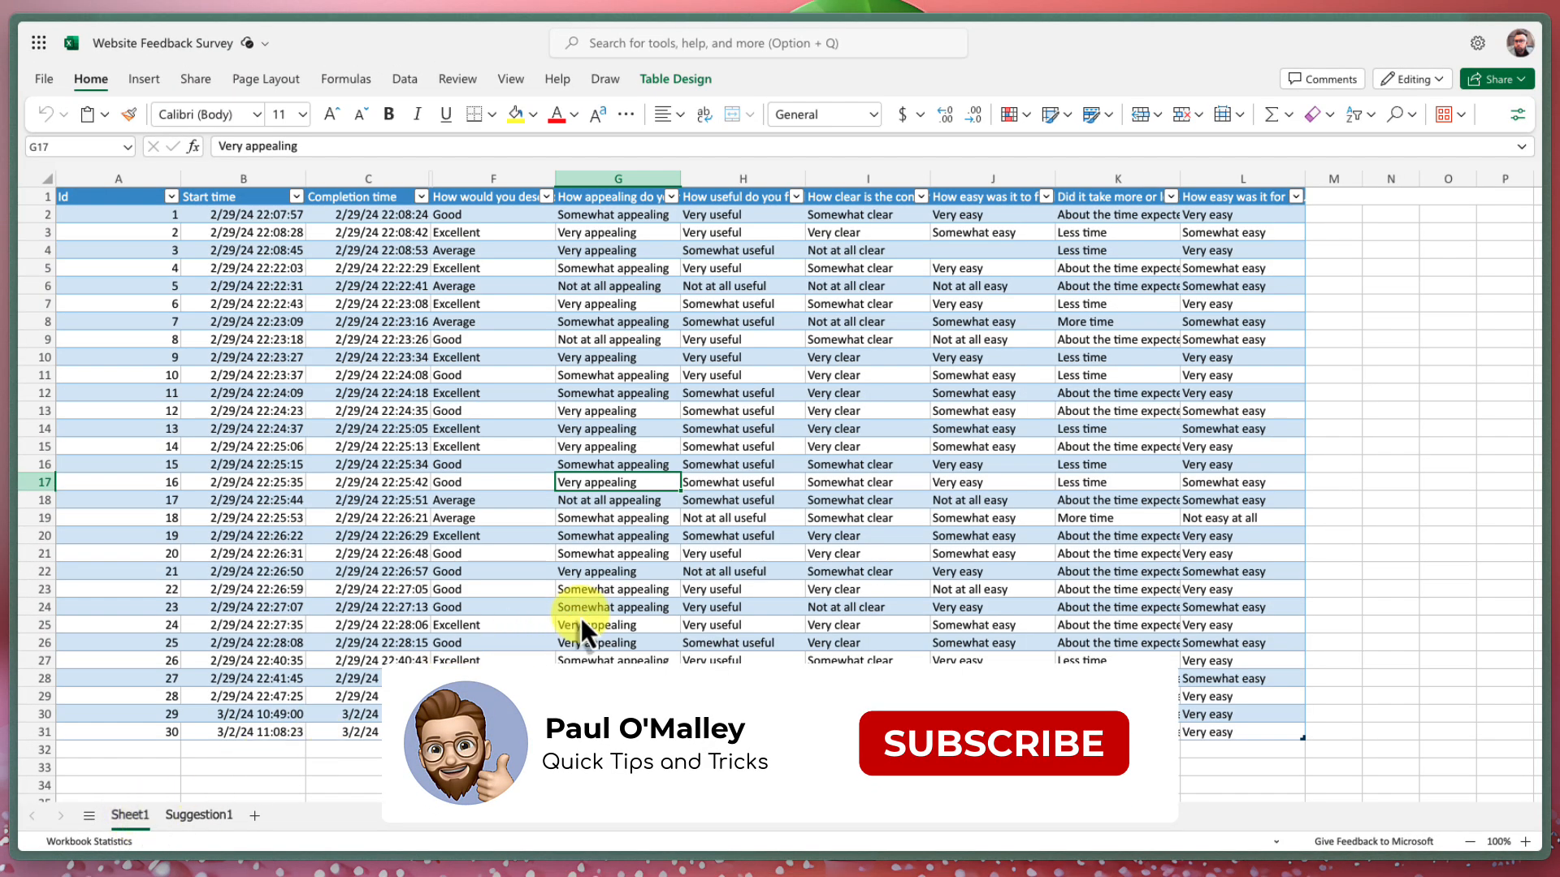
Return to the survey in Forms showing 30 responses and view its Questions.
left_click(991, 742)
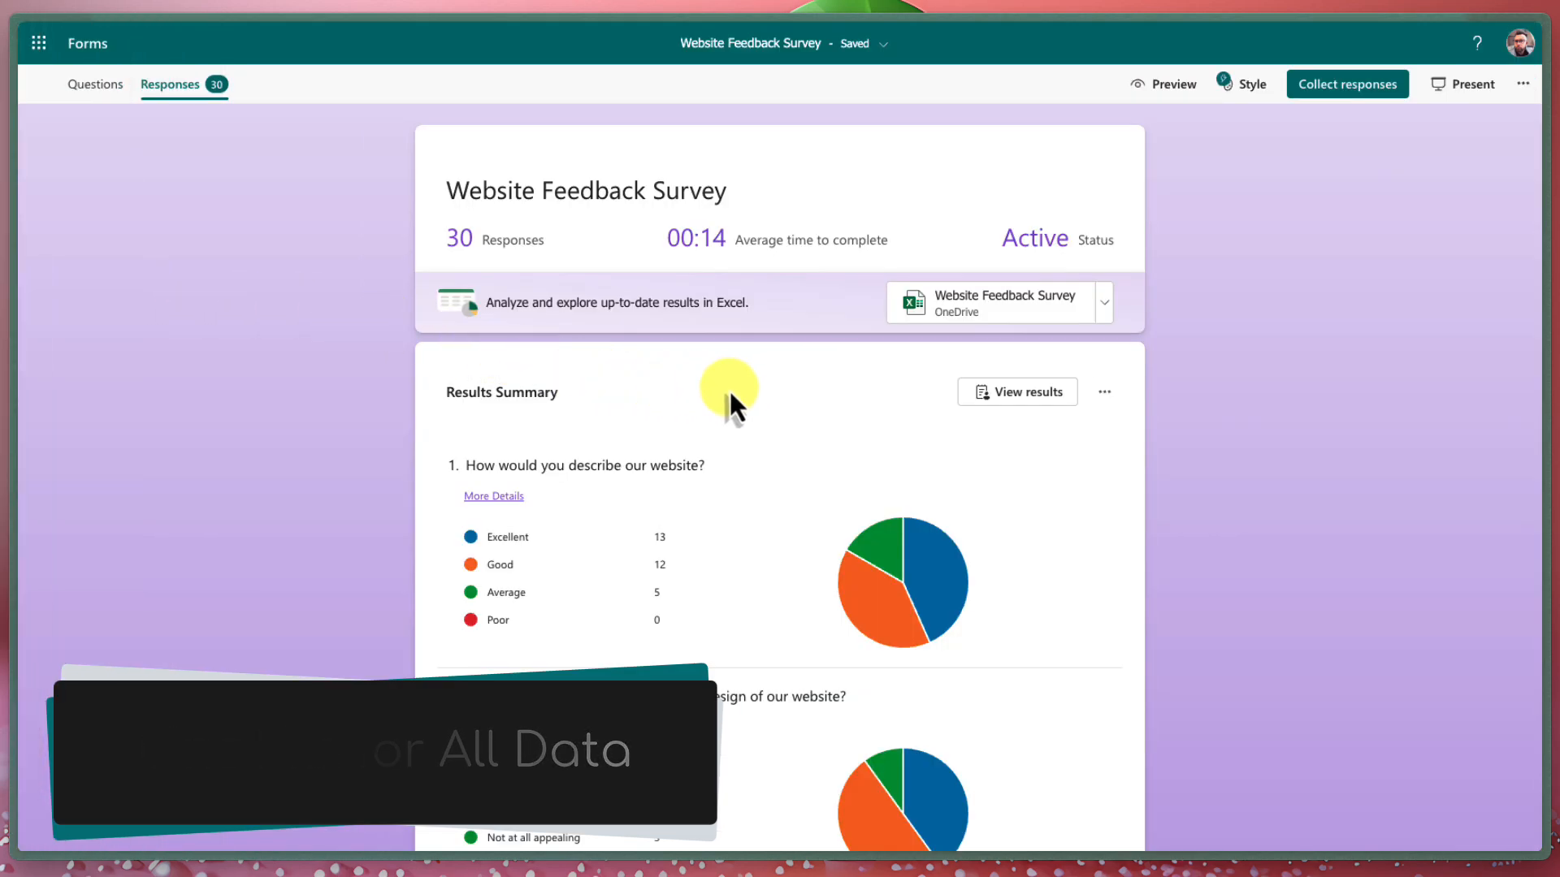
mouse_move(786, 417)
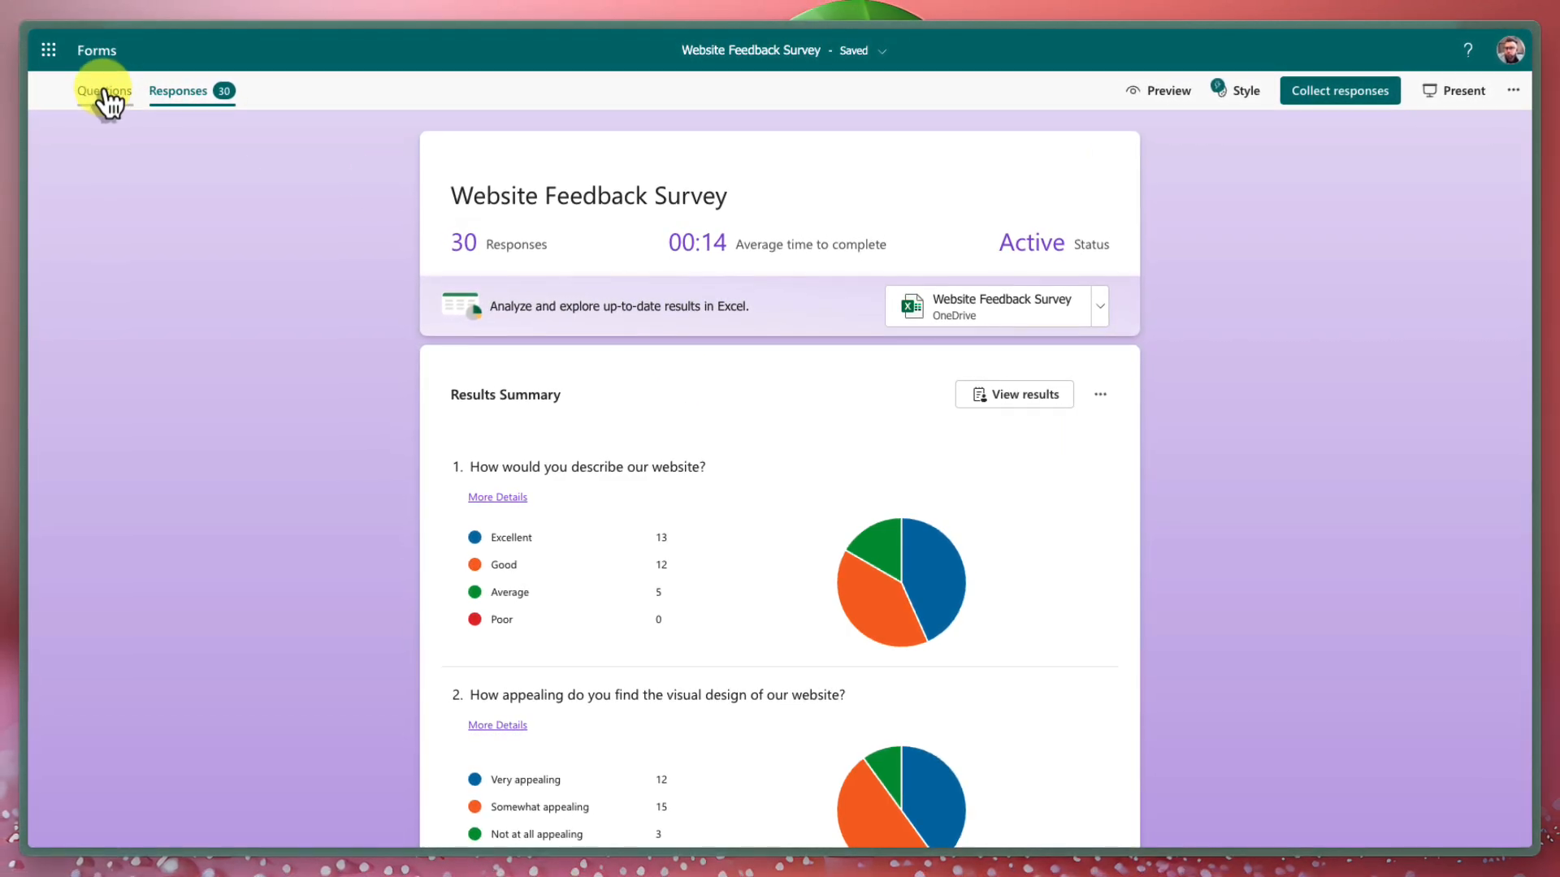
left_click(104, 91)
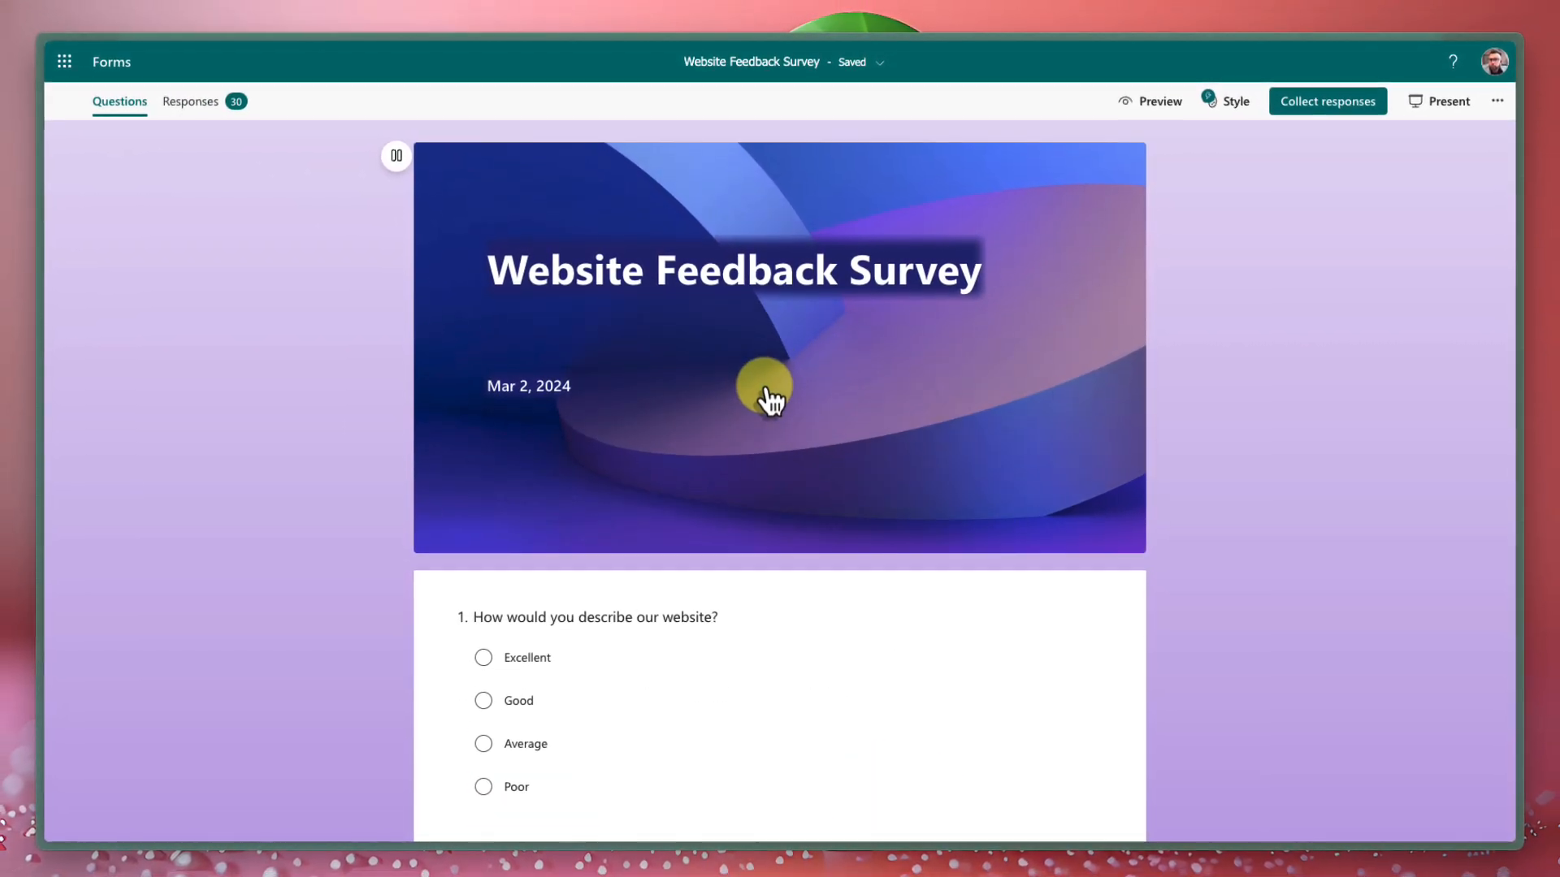